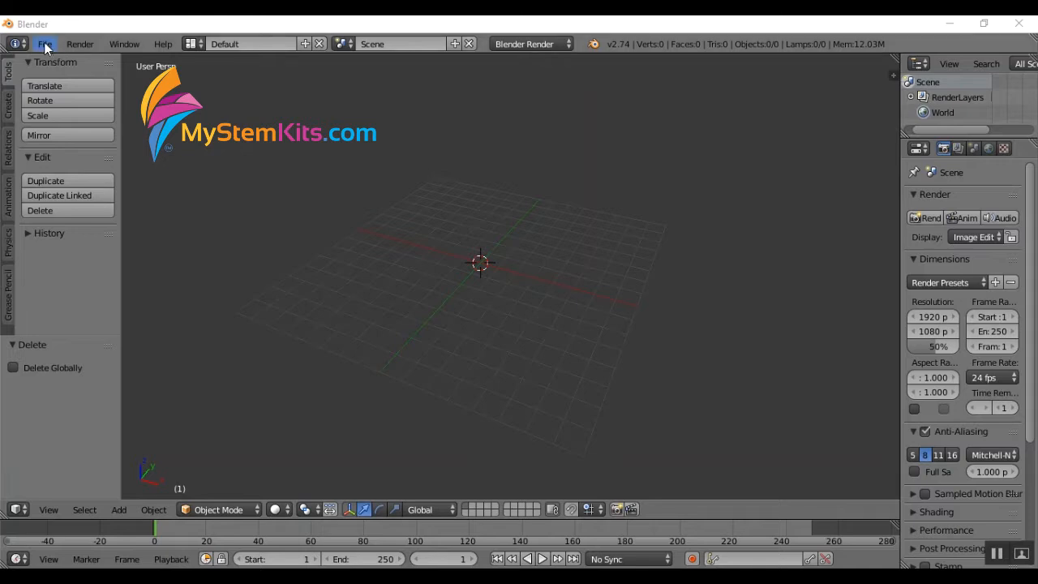
Bring in the 1cmScaleTestSquare cube and check it in Front view.
click(44, 44)
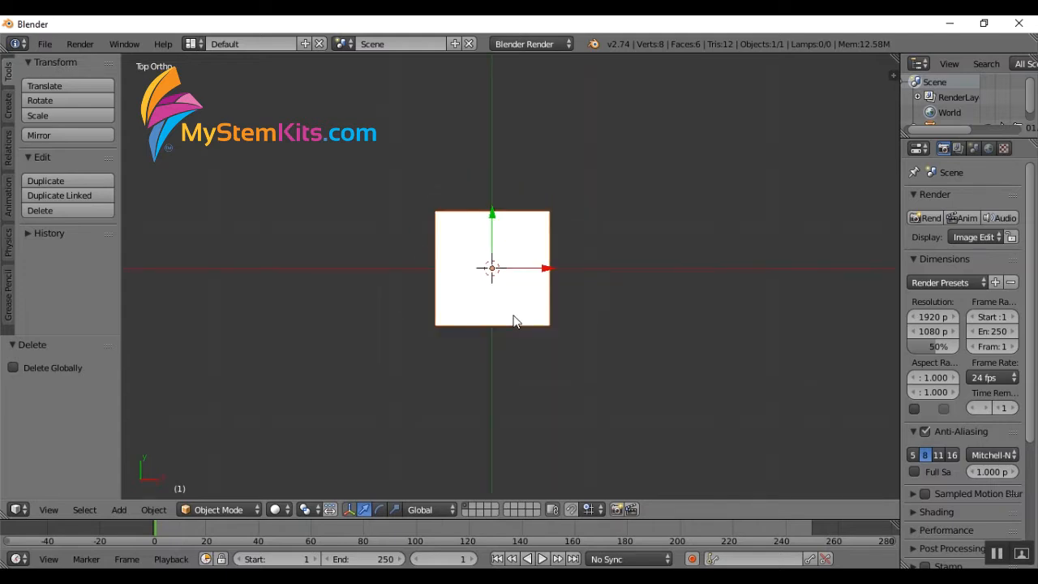
key(KP_1)
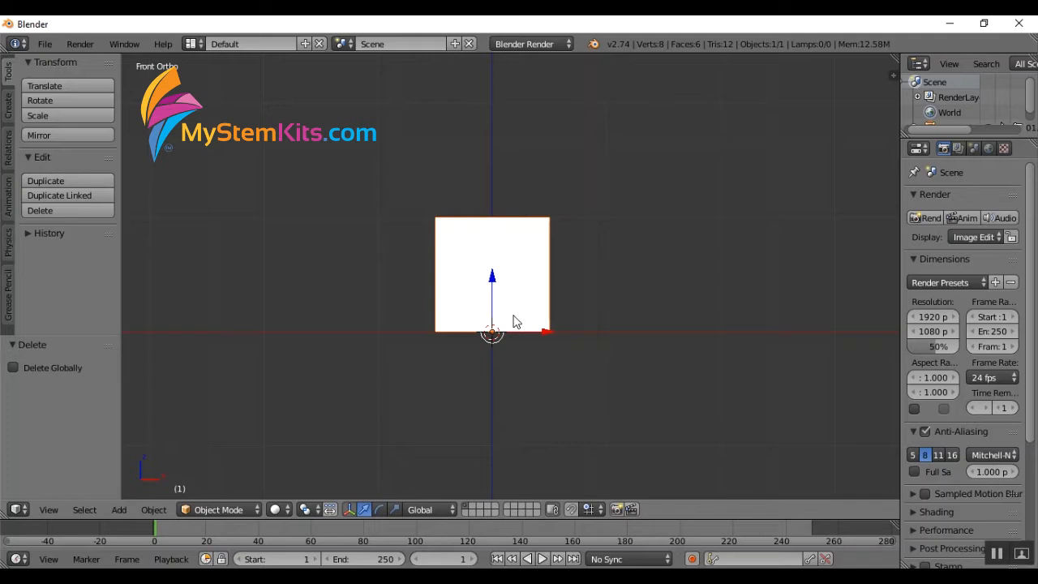
mouse_move(600, 277)
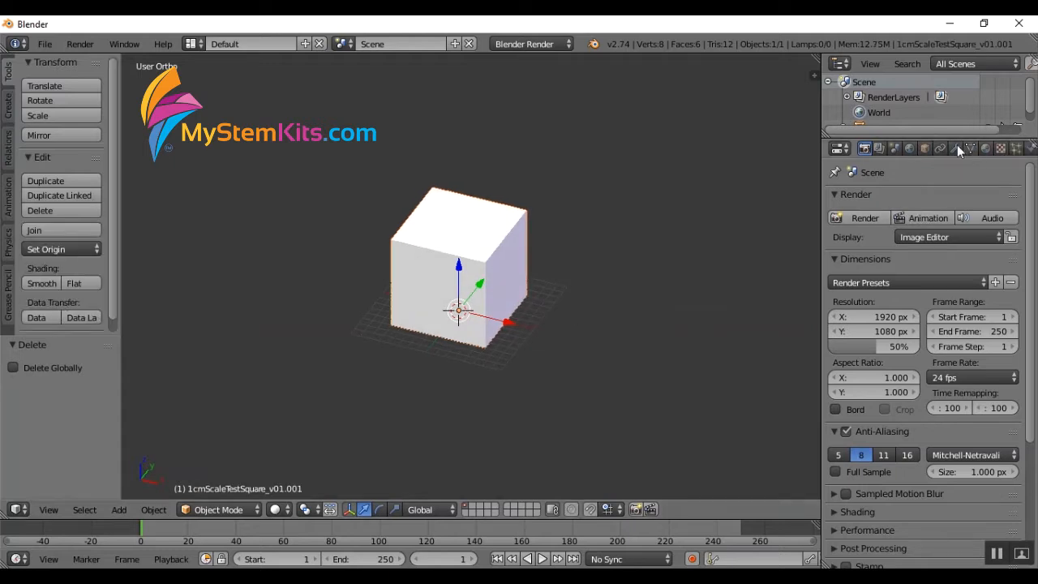
Rename the cube to 'boat' and scale it to X 2, Y 1.5, Z 5.
click(924, 149)
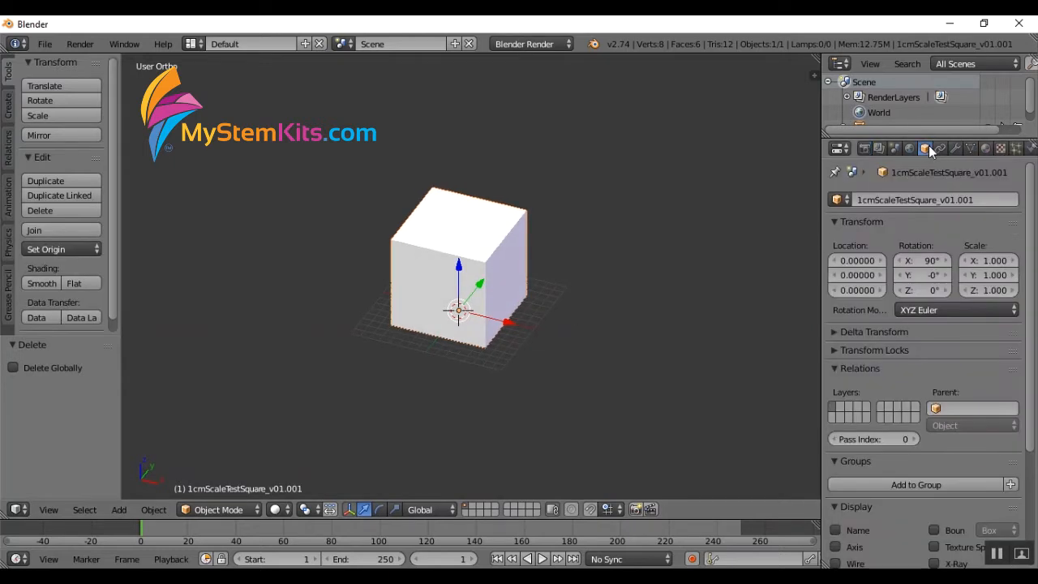
click(932, 200)
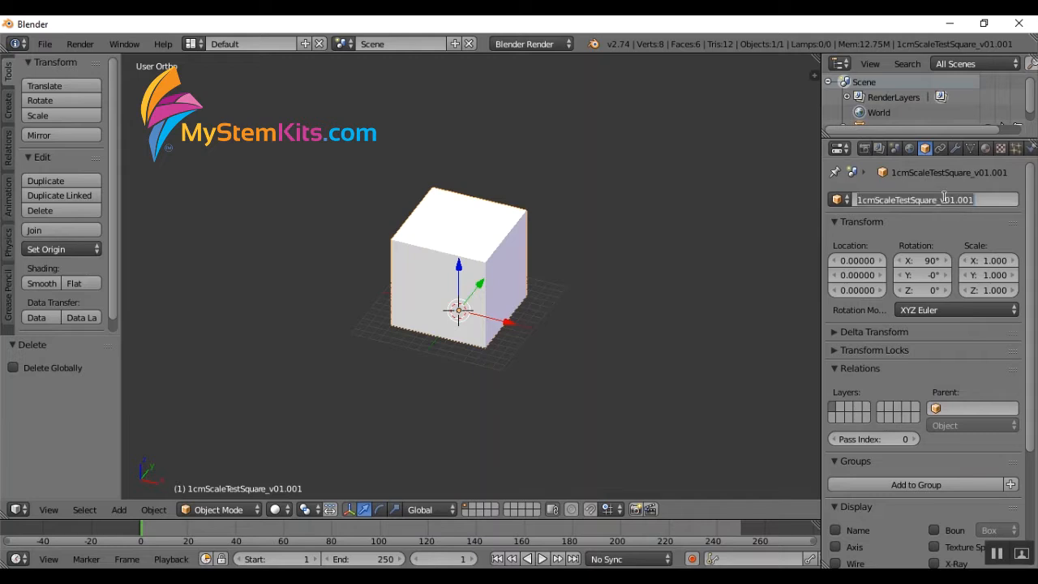
text(boat)
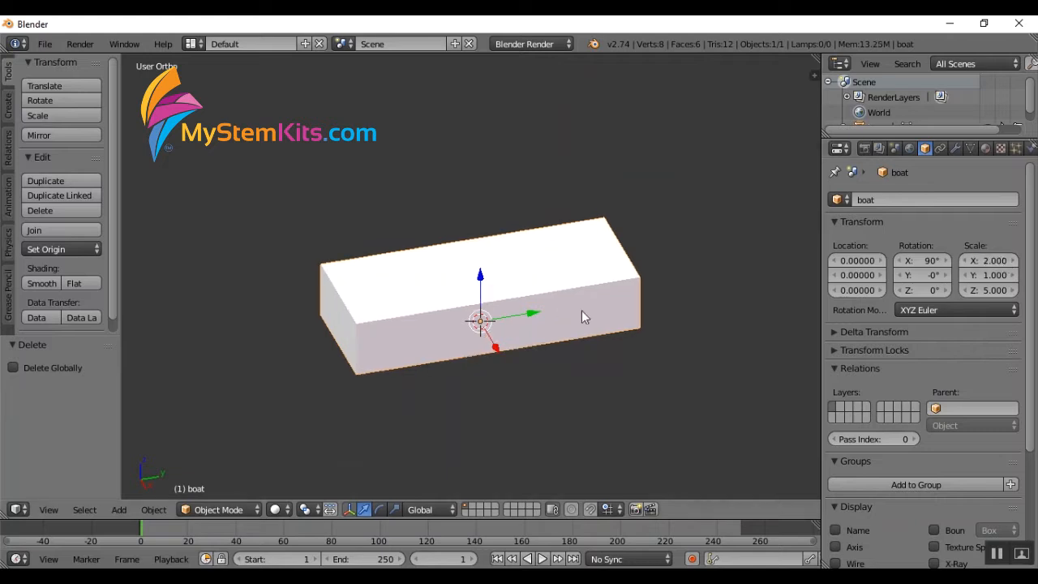
click(988, 276)
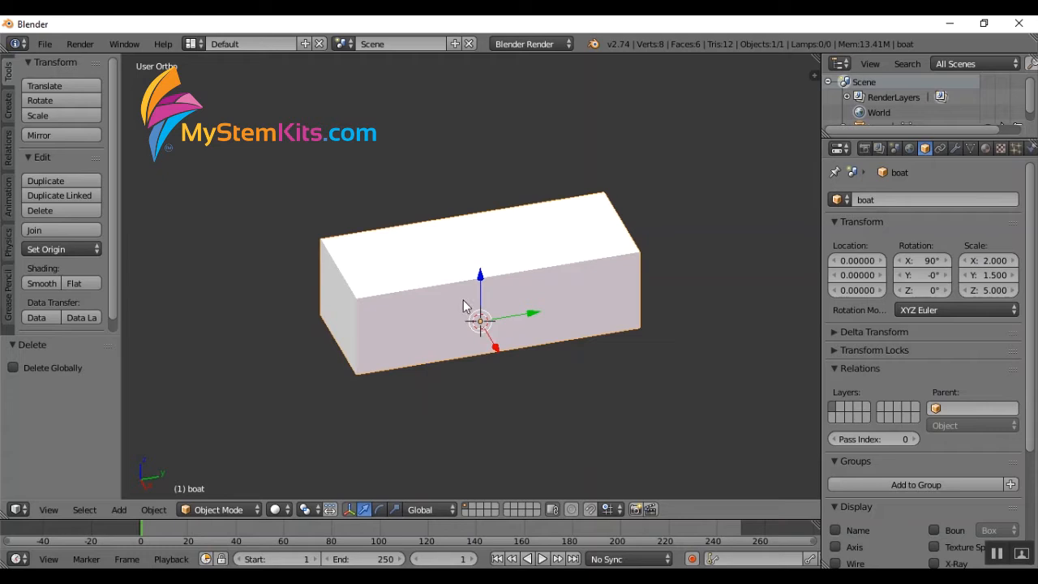
mouse_move(535, 309)
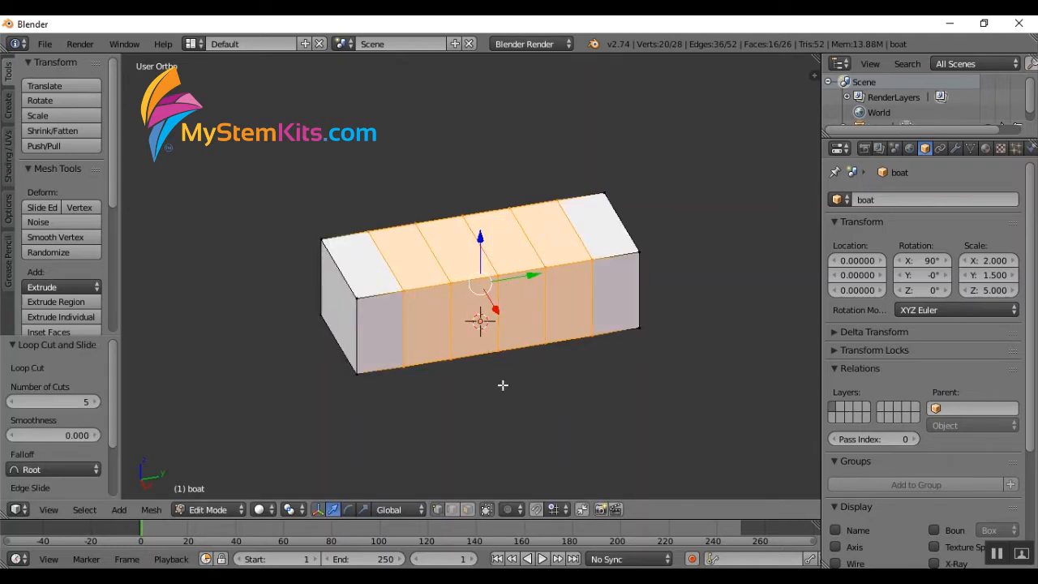
Slice the boat block with a loop cut of 5 cuts.
click(26, 367)
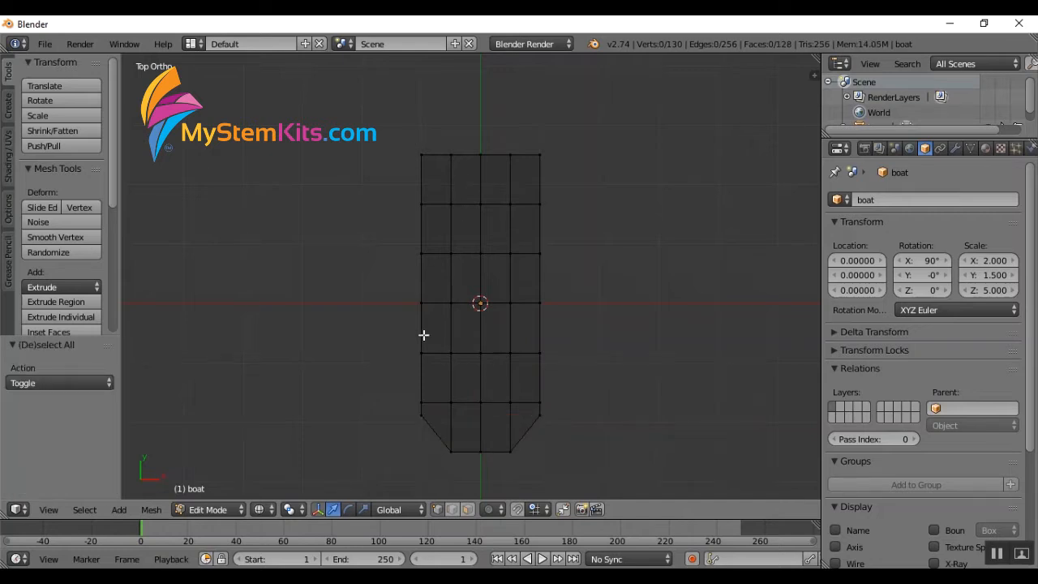
mouse_move(489, 459)
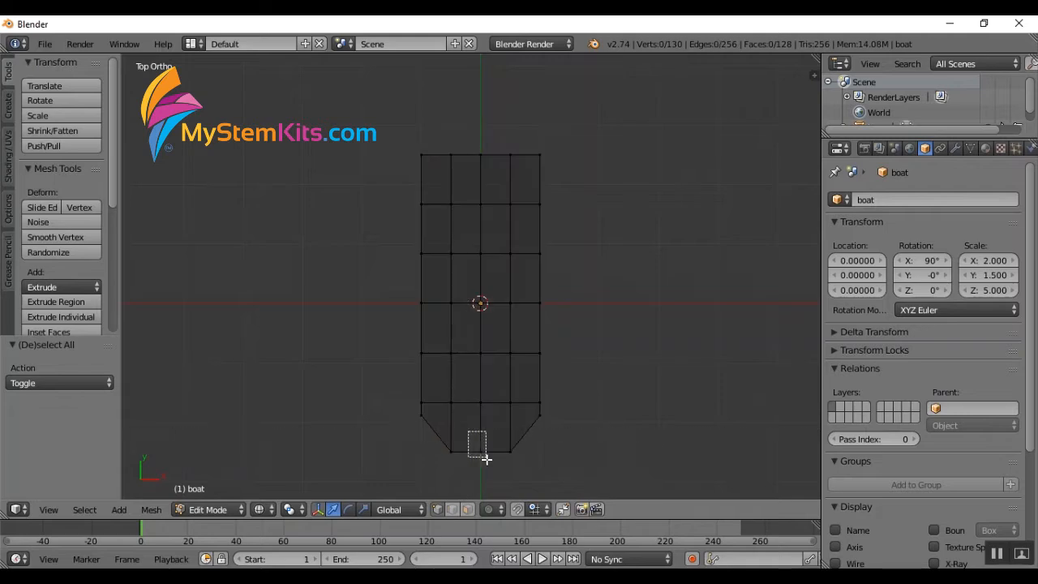
Move the bow tip vertices outward along the boat's length to sharpen it.
click(479, 451)
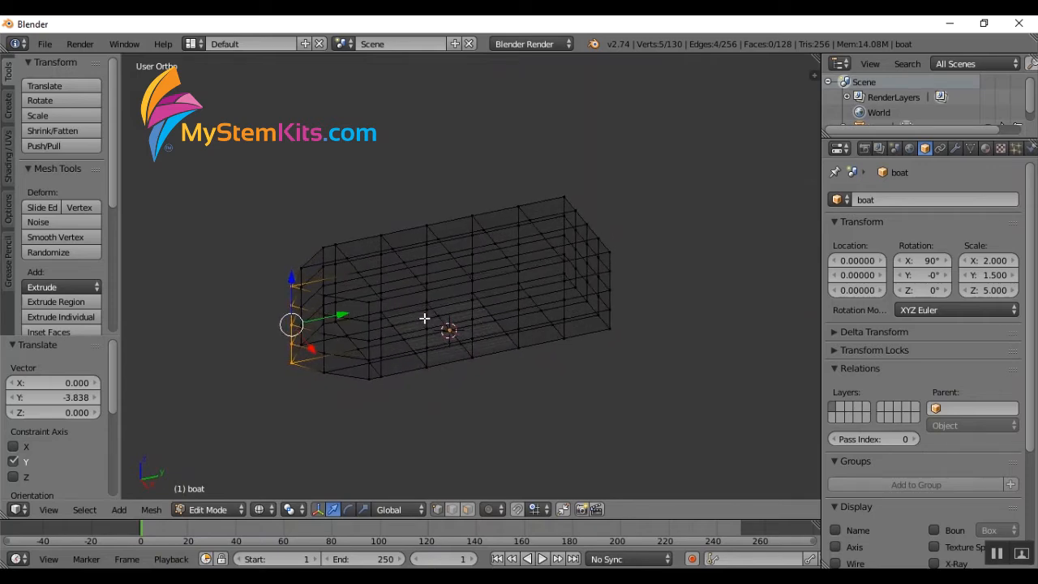
key(Tab)
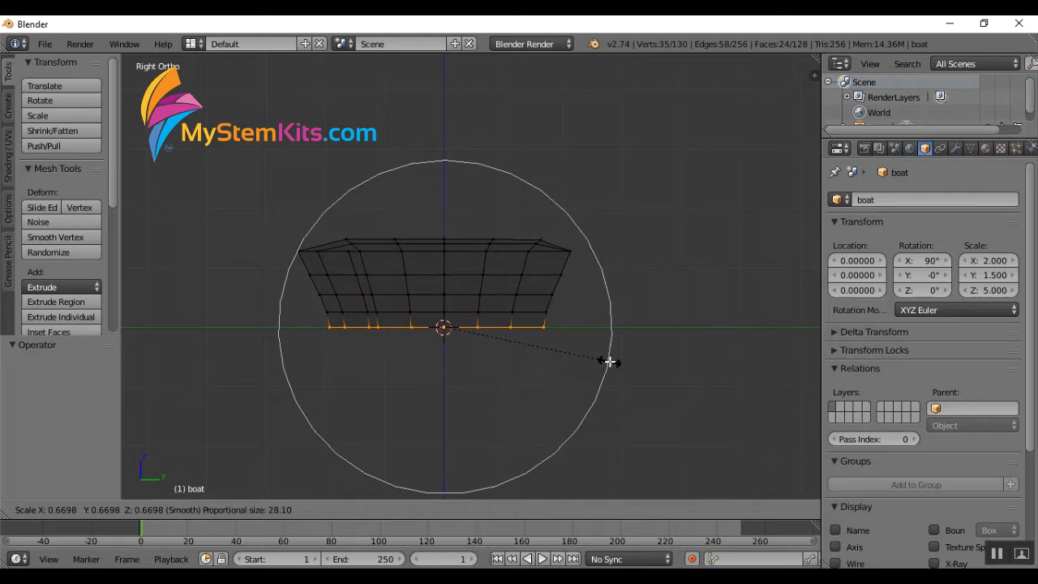
Shrink the hull's bottom vertices with proportional falloff to taper the sides.
scroll(down, 3)
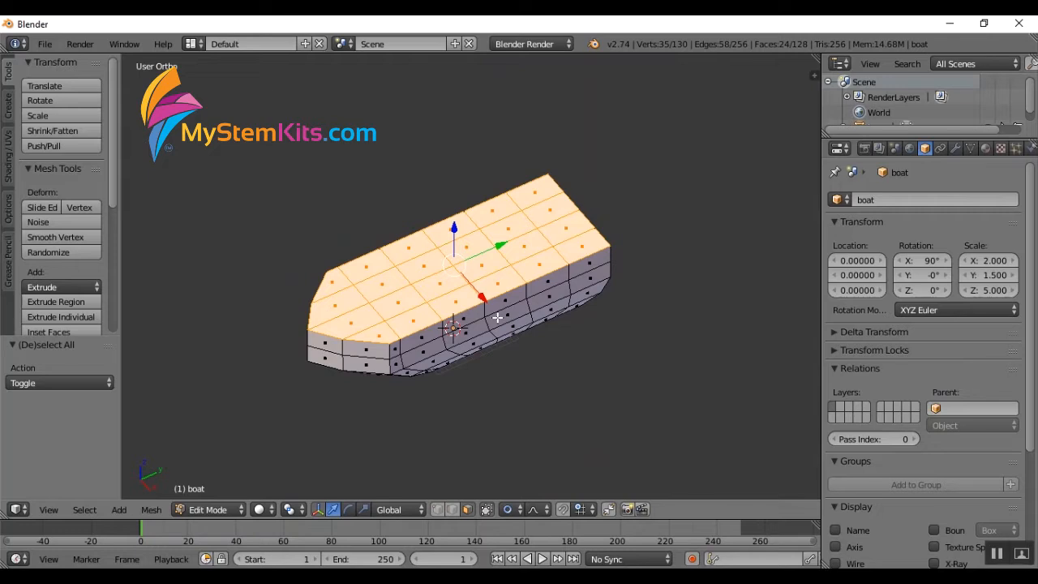
mouse_move(717, 328)
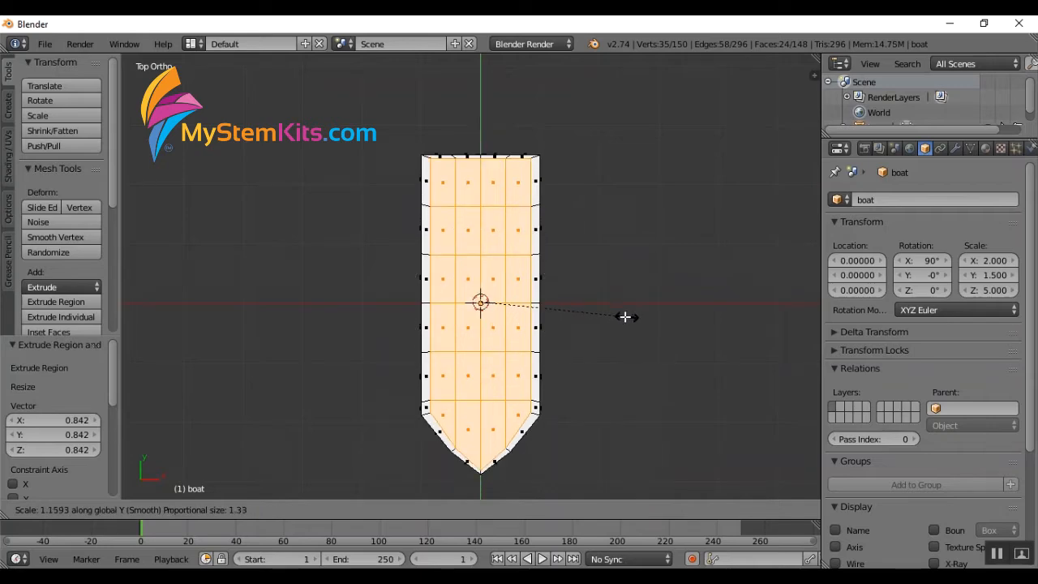
Scale the extruded top faces inward to outline the inner rim.
drag(478, 301, 560, 328)
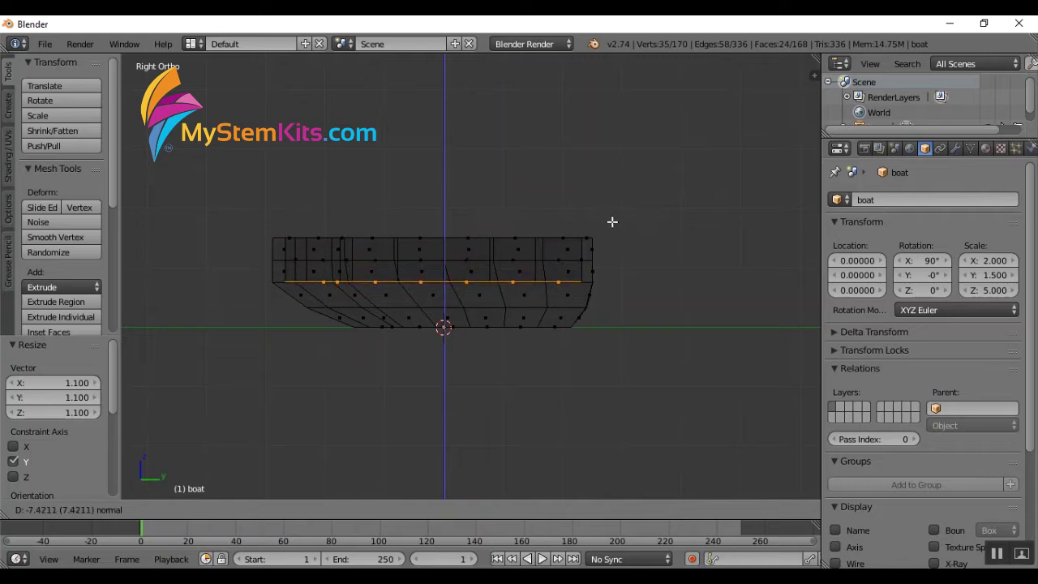
Sink the inner top faces into the hull to hollow the boat.
click(56, 301)
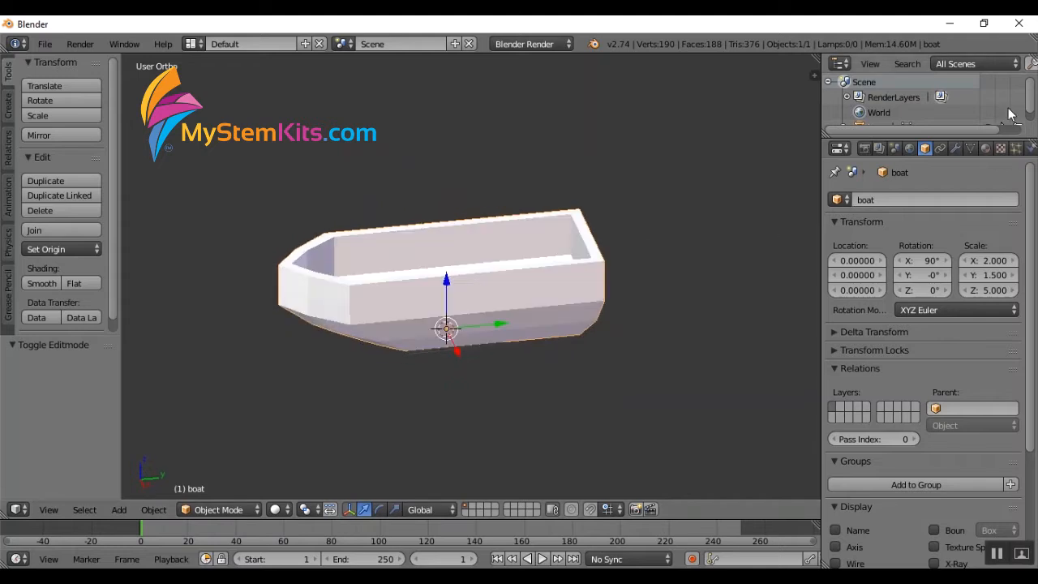
Add a Subdivision Surface modifier to the boat and an edge loop near the rim.
click(956, 149)
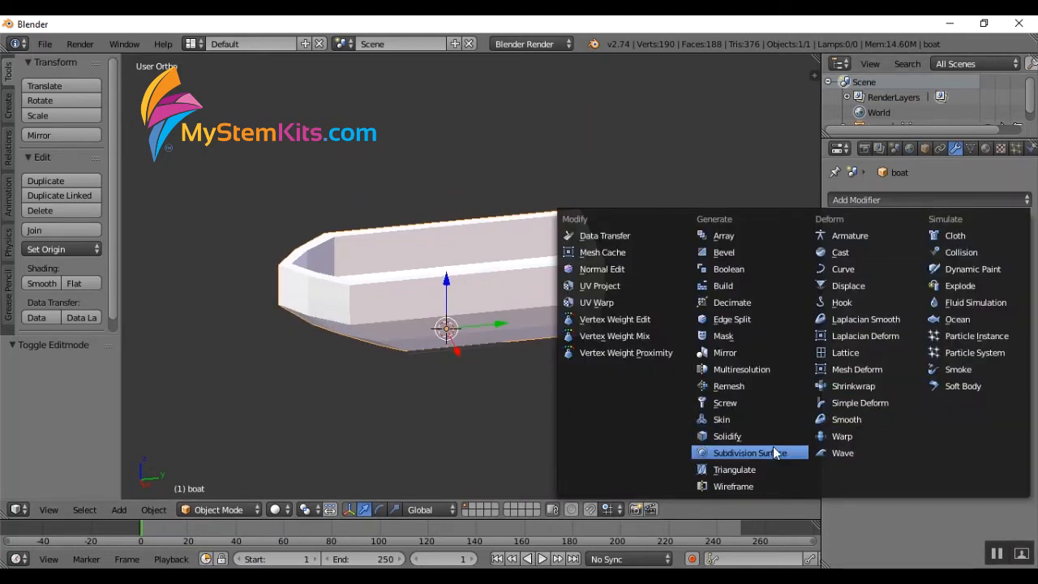
click(749, 451)
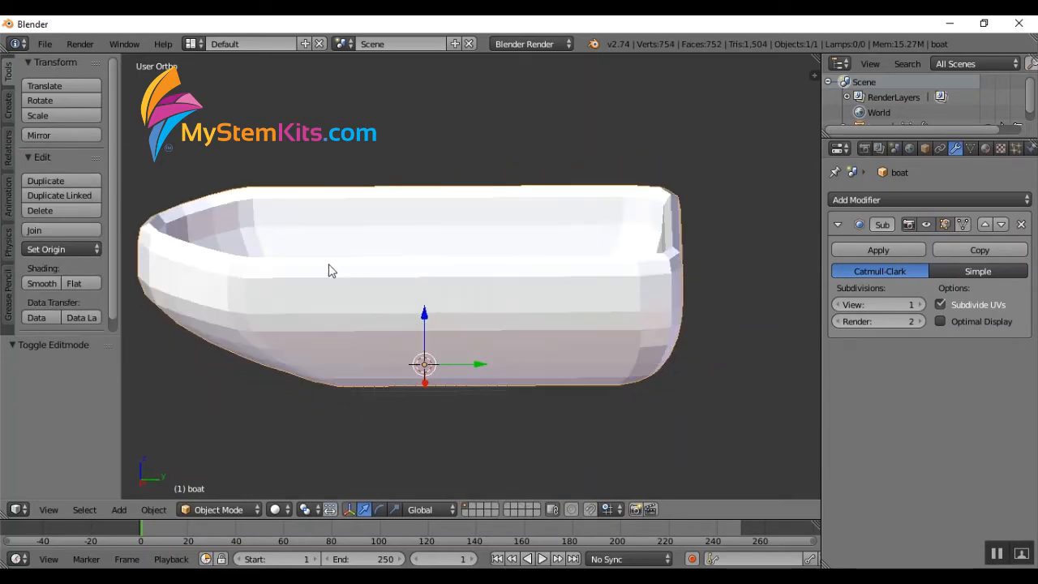
key(Tab)
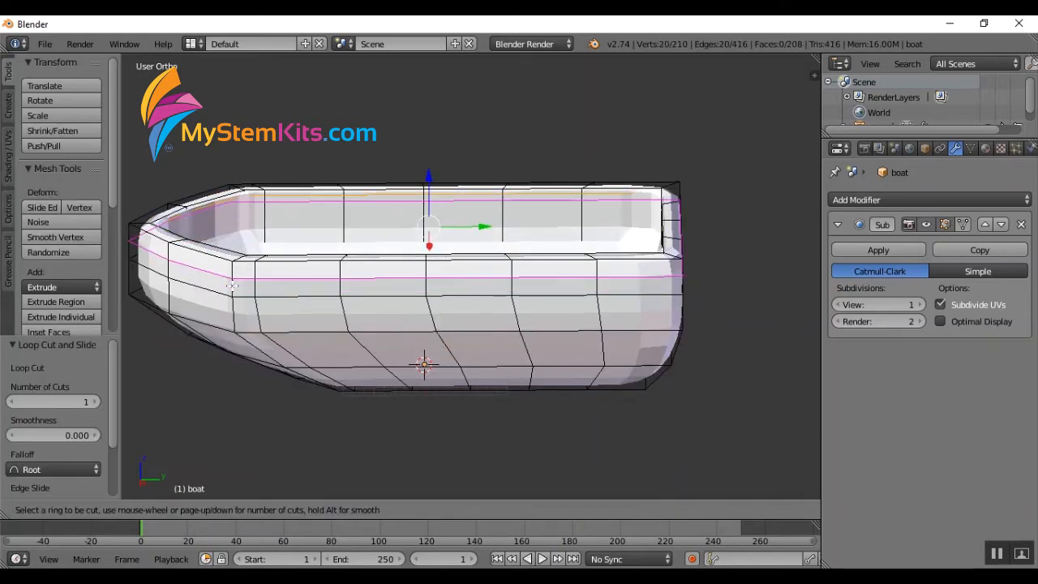
key(Tab)
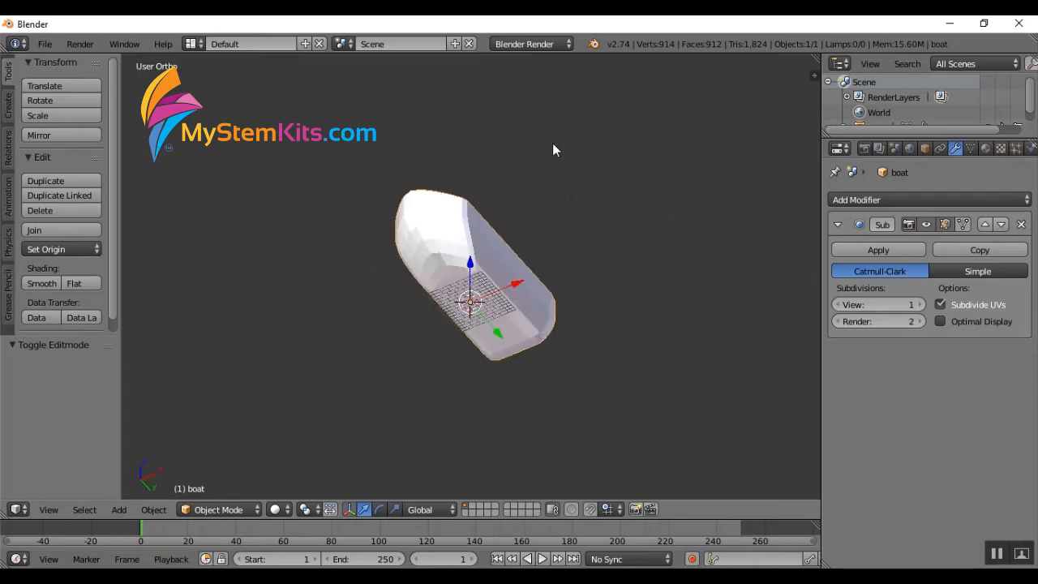
Import alphabetBebas.stl from the letters folder into the scene.
drag(555, 149, 495, 284)
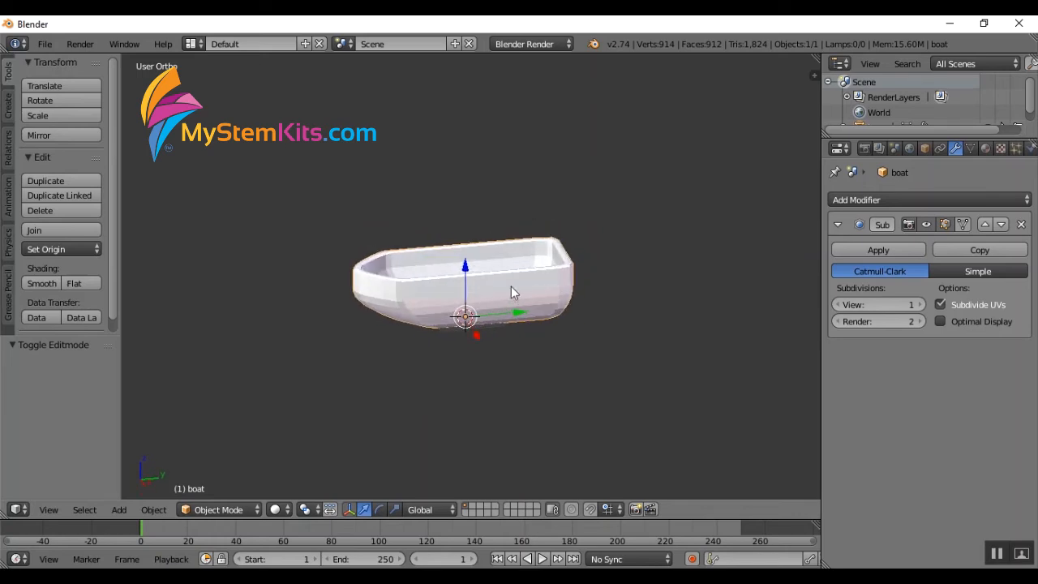
click(43, 44)
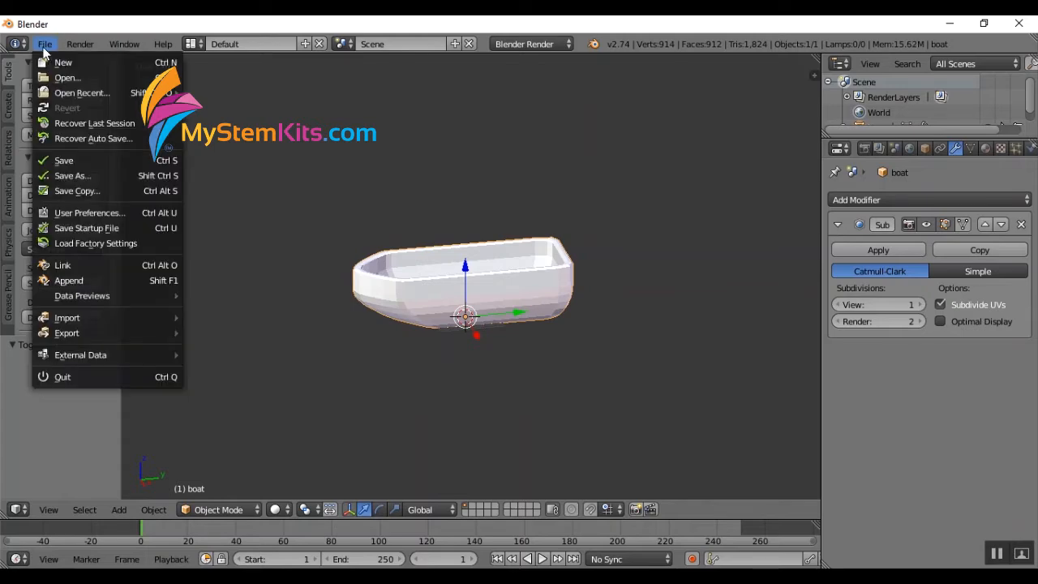
click(67, 316)
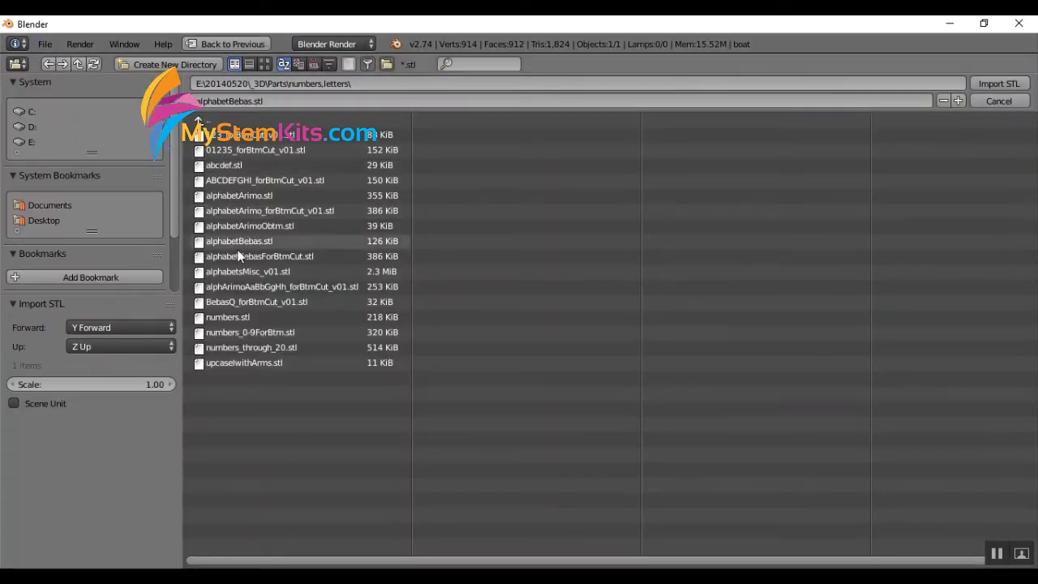
click(1000, 83)
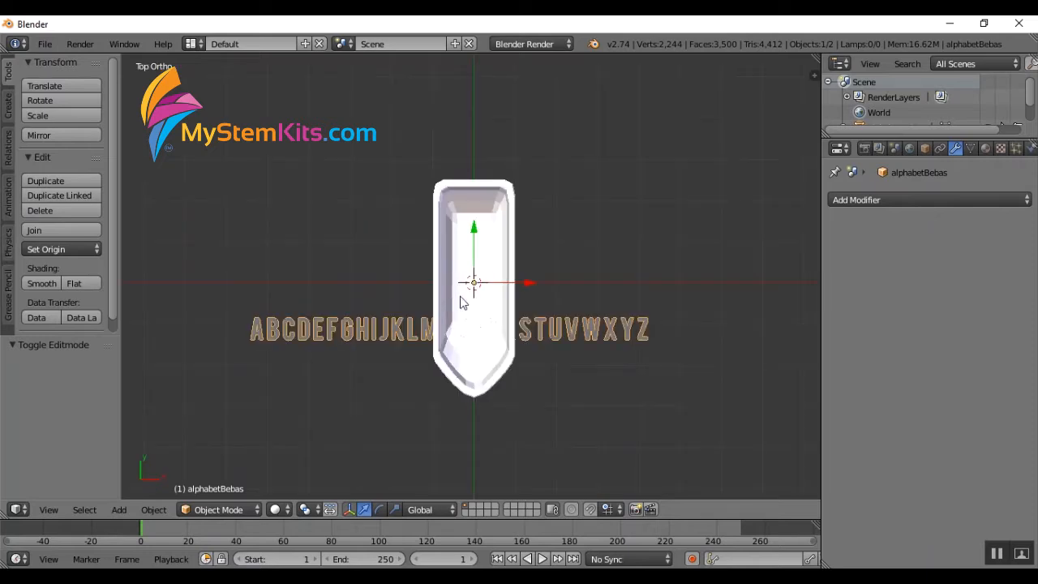
mouse_move(451, 314)
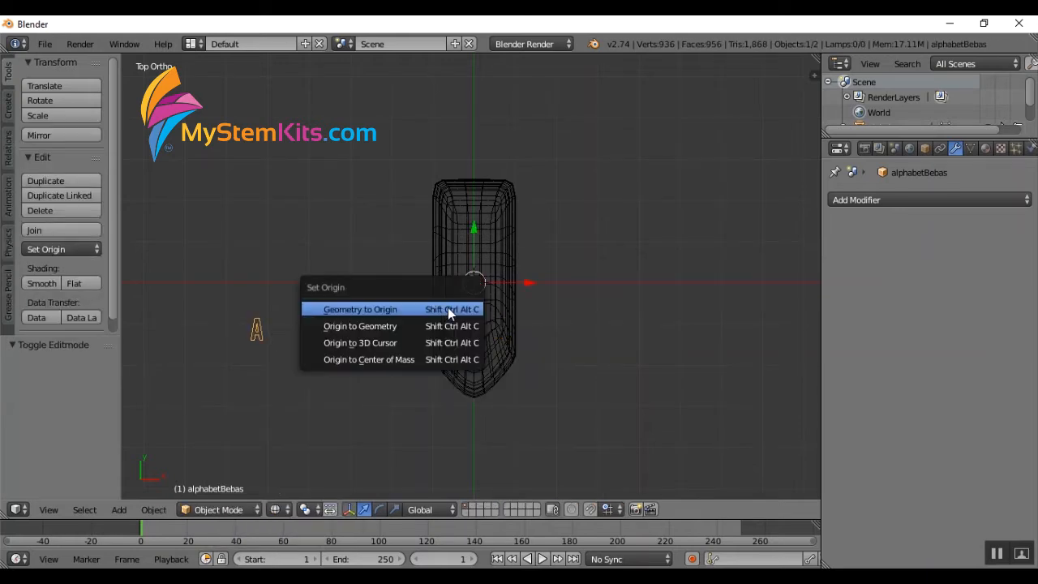
mouse_move(360, 325)
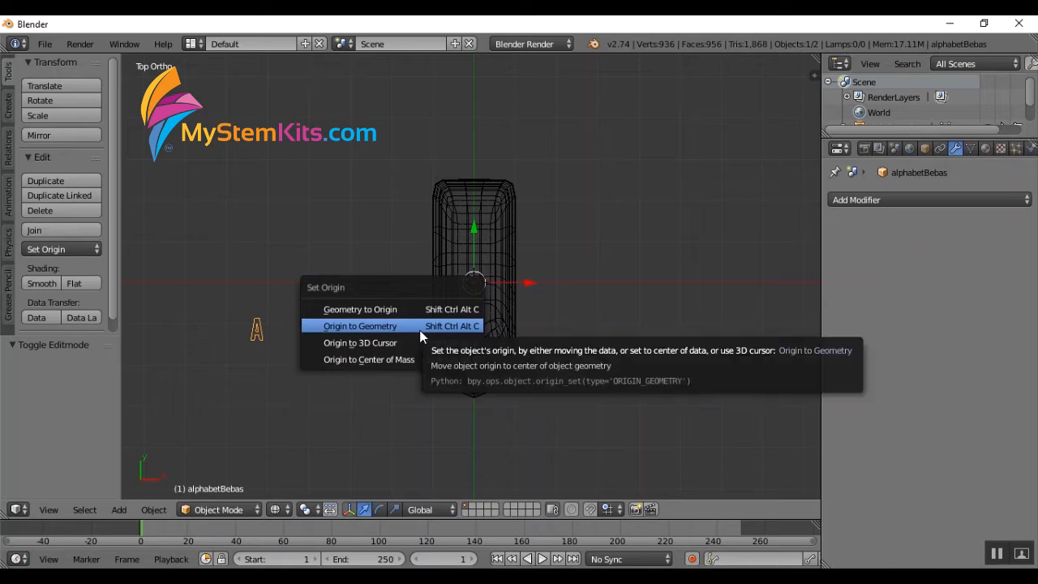
Set the remaining letter A's origin to the centre of its geometry.
click(360, 324)
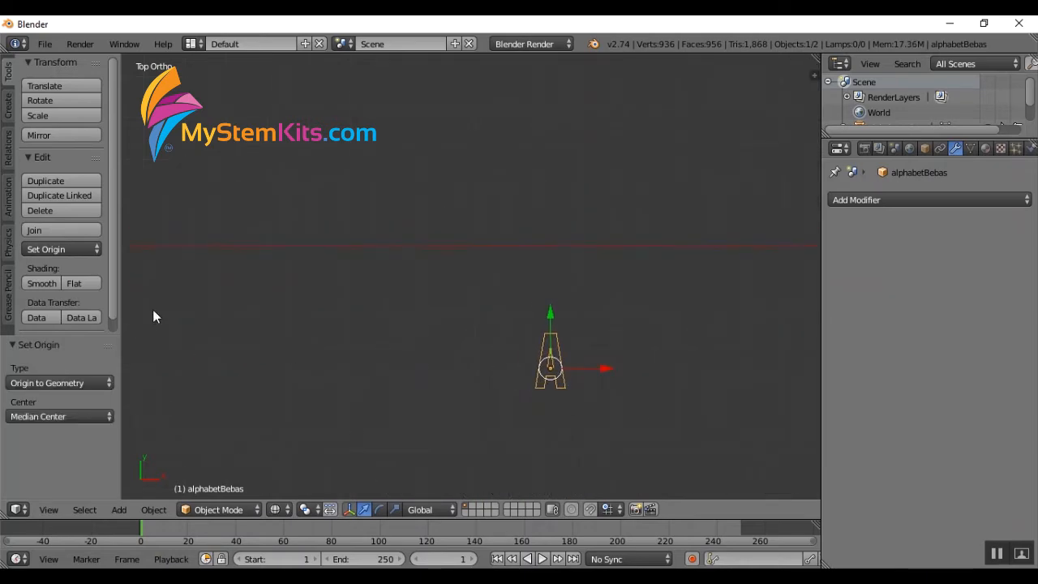
mouse_move(554, 383)
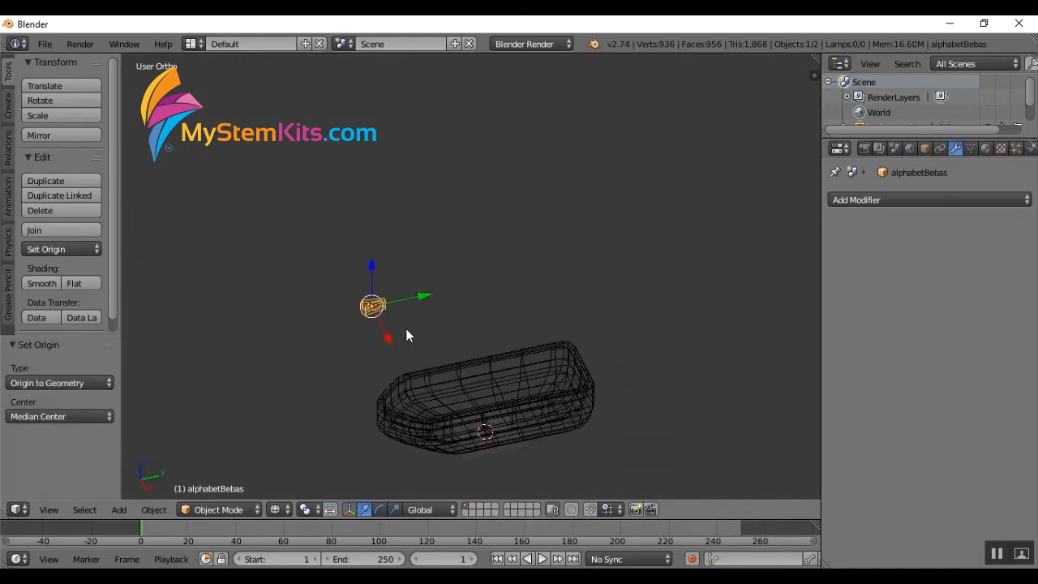
Stand the letter A upright, move it beside the boat and flip it 180° around Y to face outward.
key(KP_1)
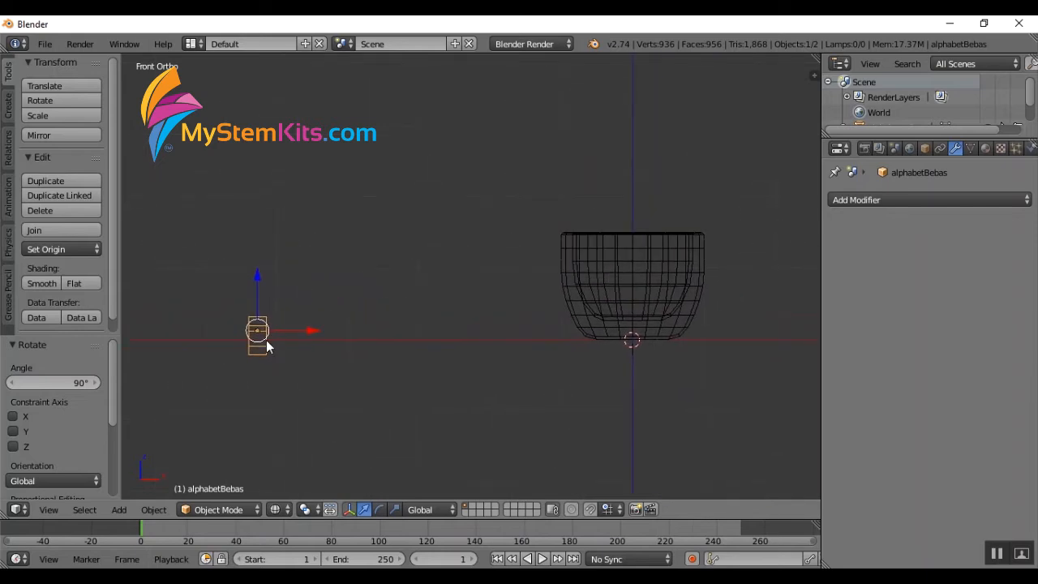
drag(256, 331, 560, 263)
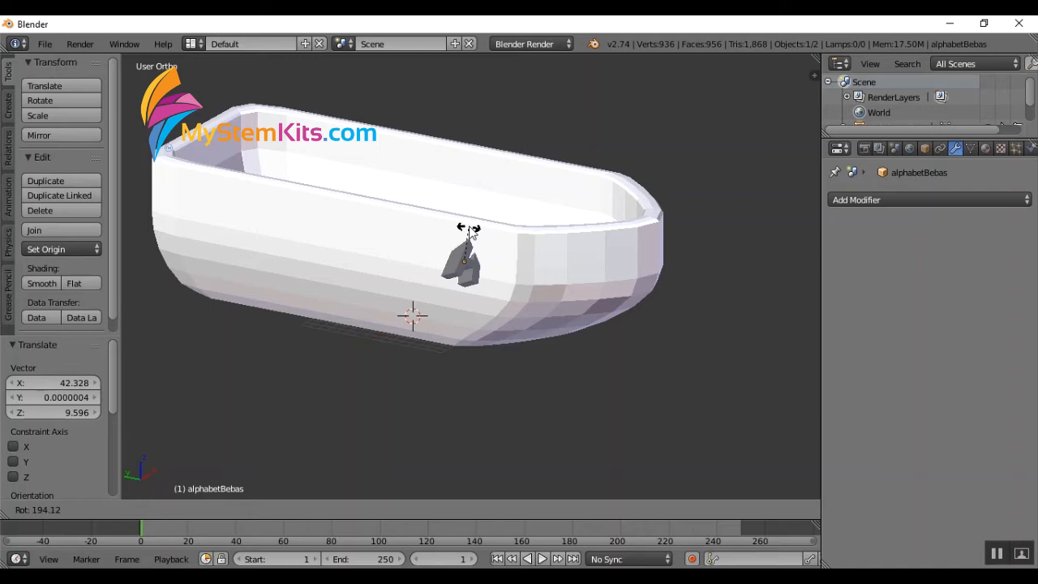
key(y)
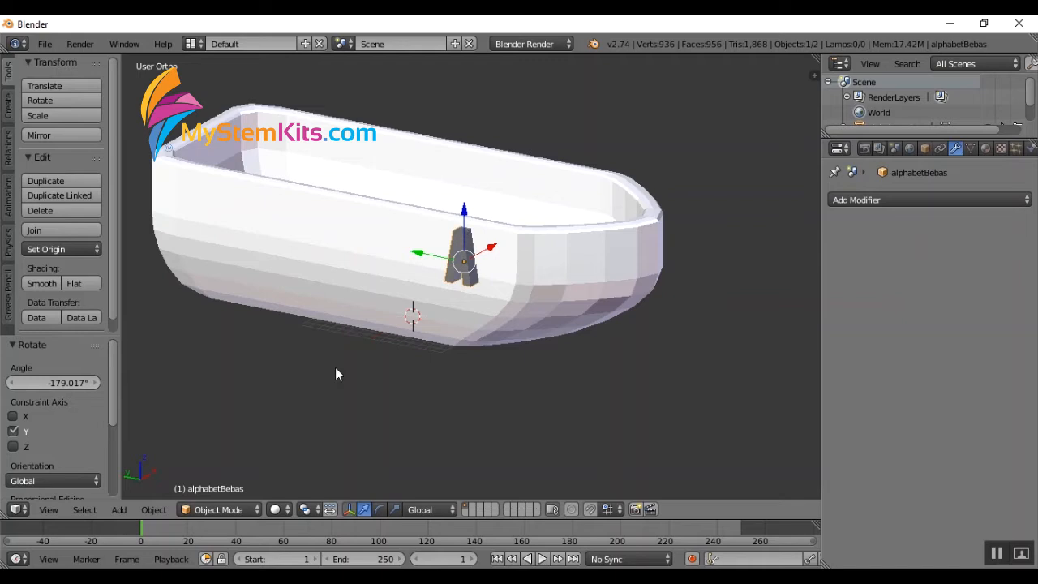
click(52, 383)
text(180)
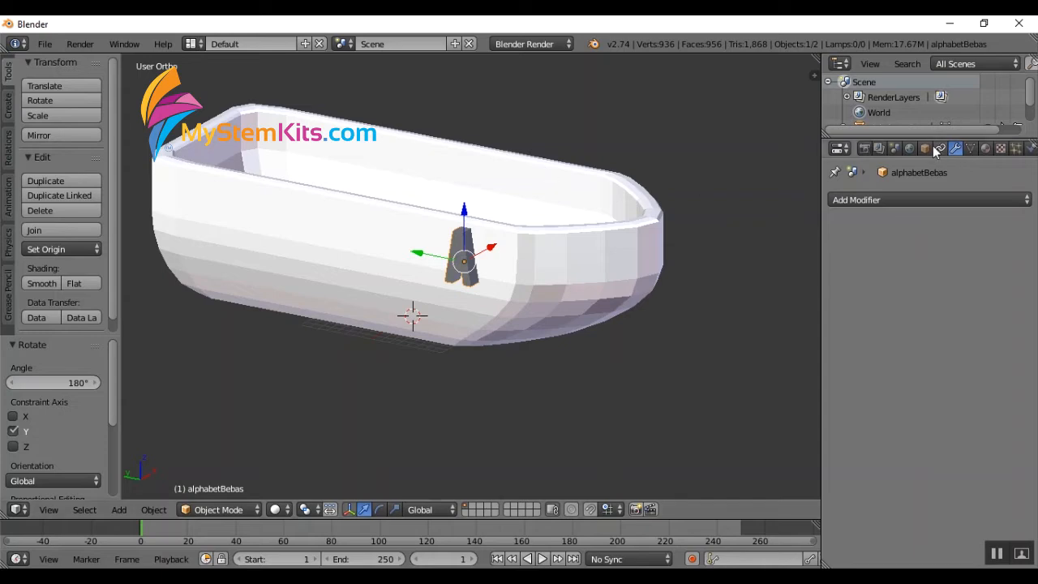
Enlarge the letter to about 1.64 scale and slide it along X until it meets the hull wall.
click(925, 148)
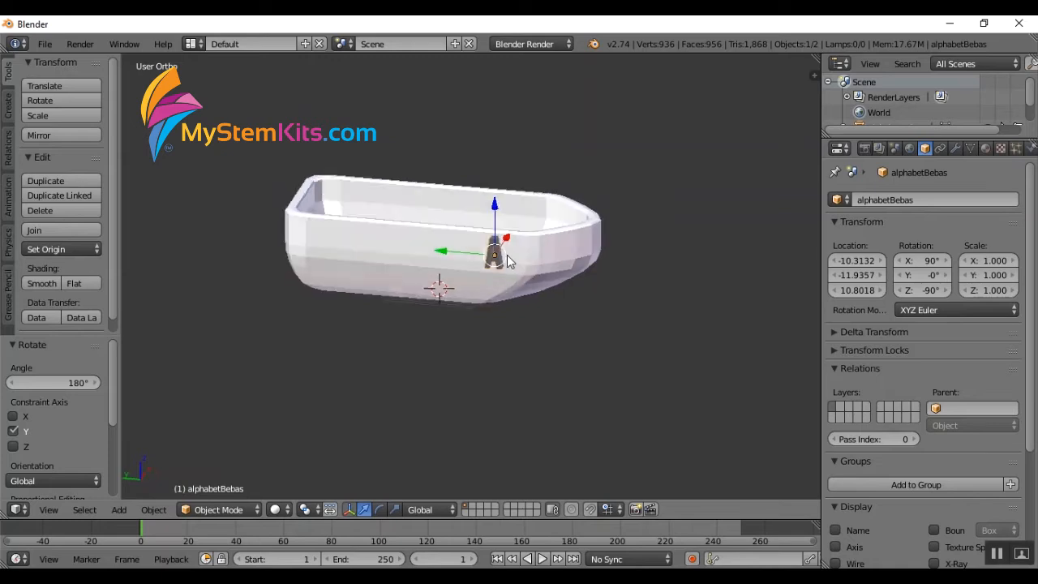
drag(495, 252, 324, 243)
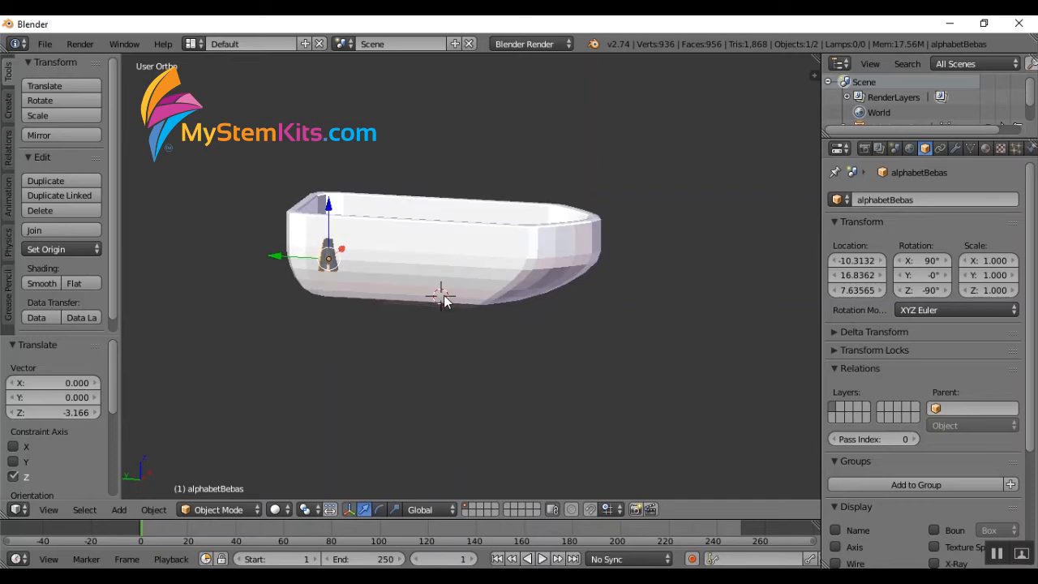
drag(328, 258, 532, 279)
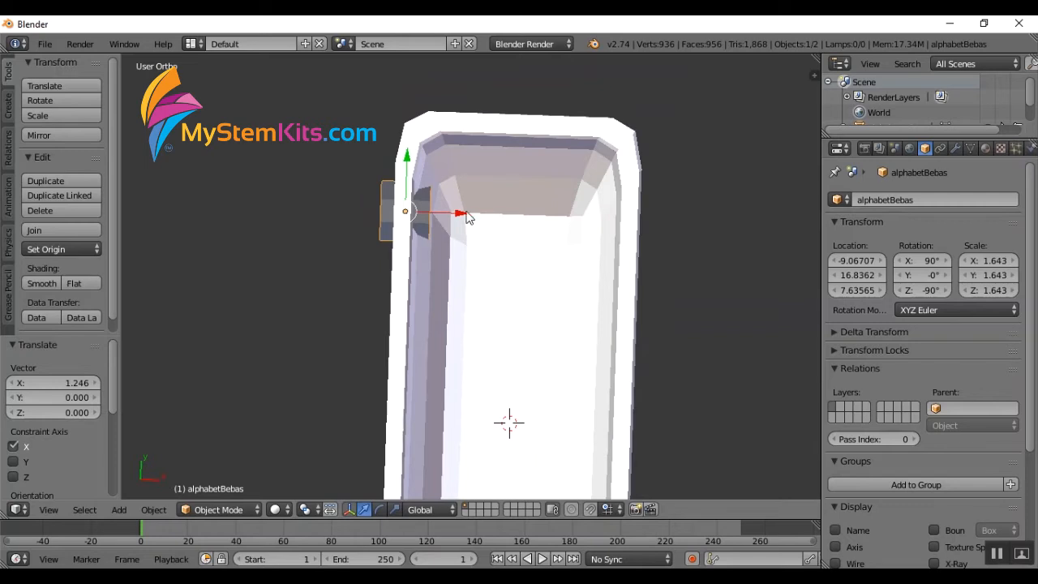
drag(467, 213, 403, 212)
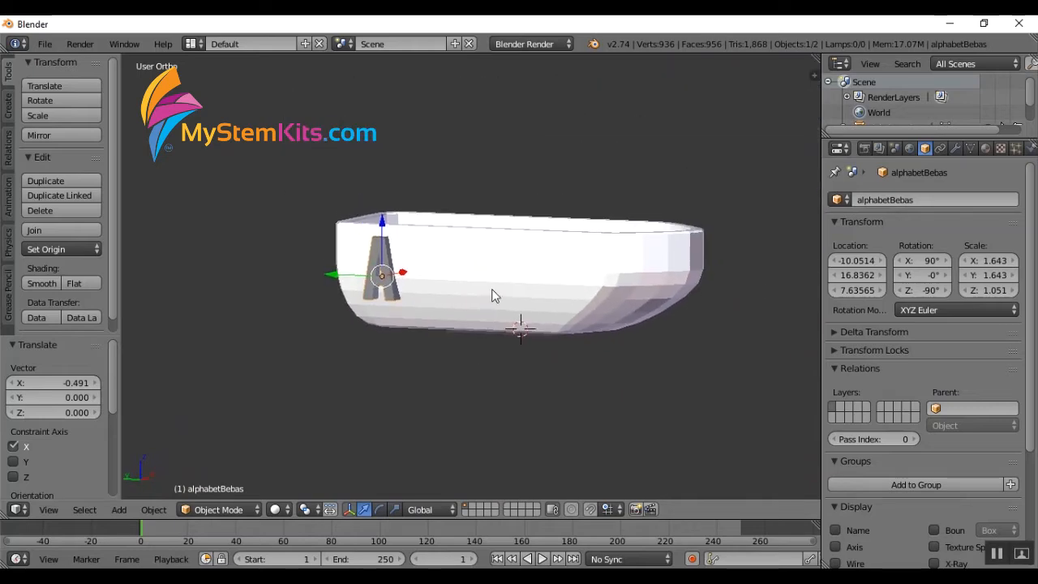
drag(495, 295, 478, 305)
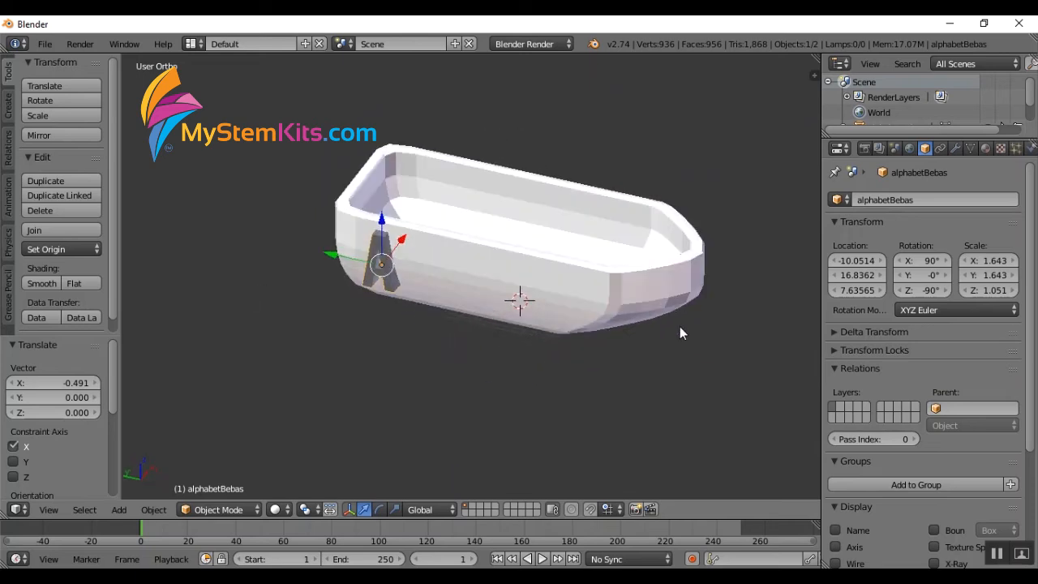
mouse_move(445, 237)
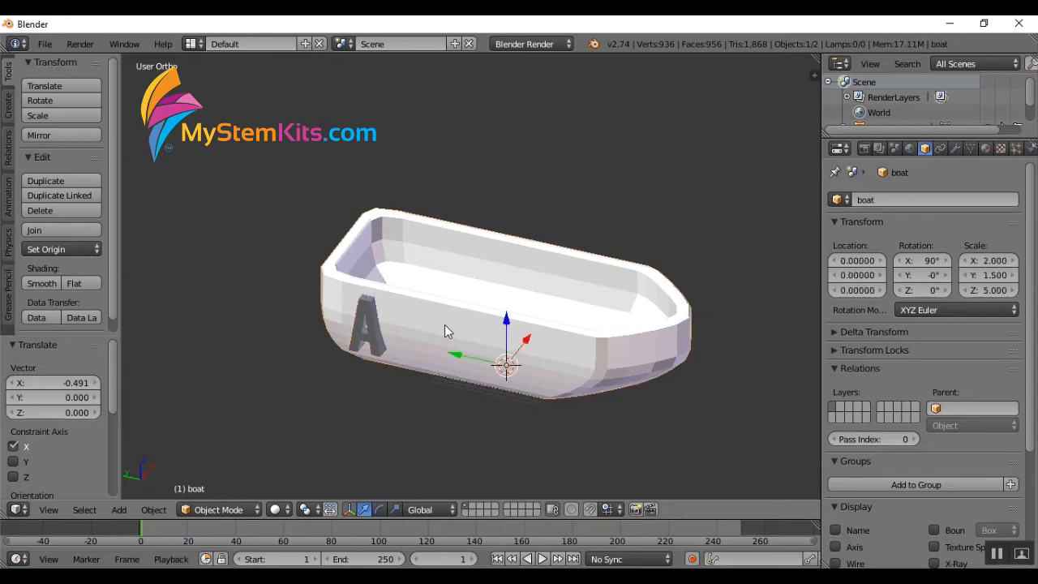
mouse_move(373, 341)
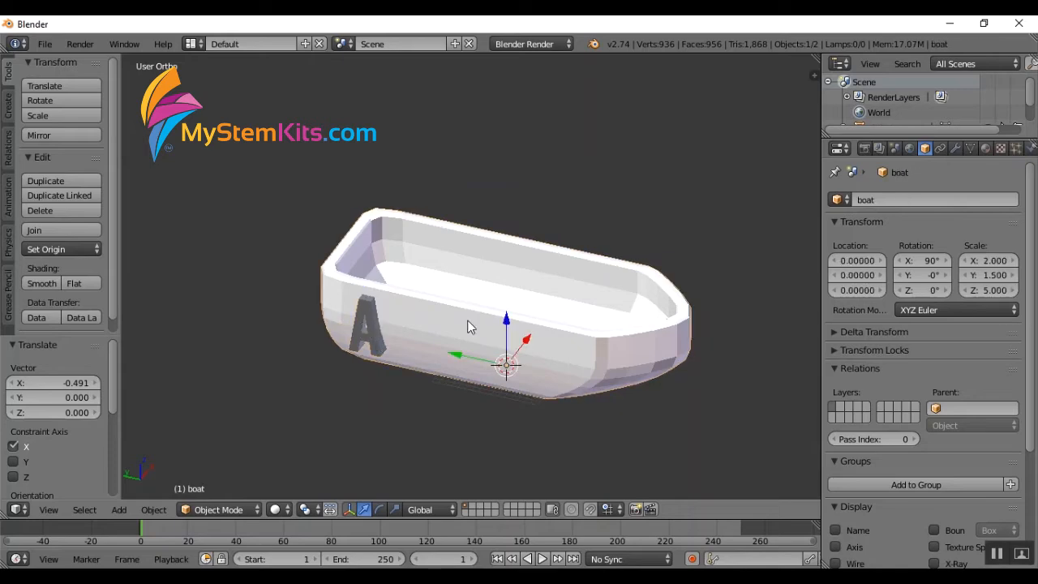
key(Tab)
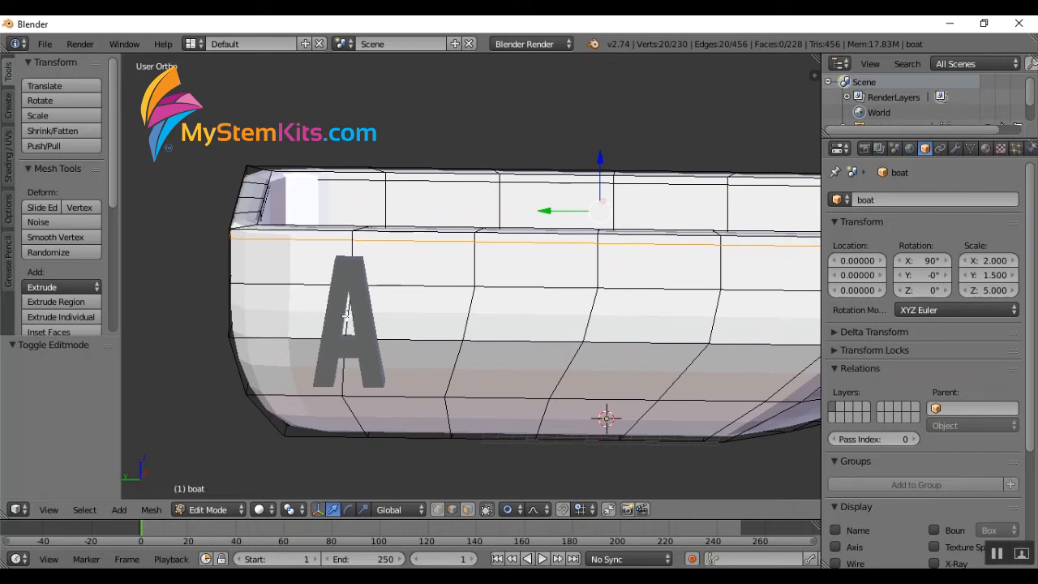
mouse_move(348, 304)
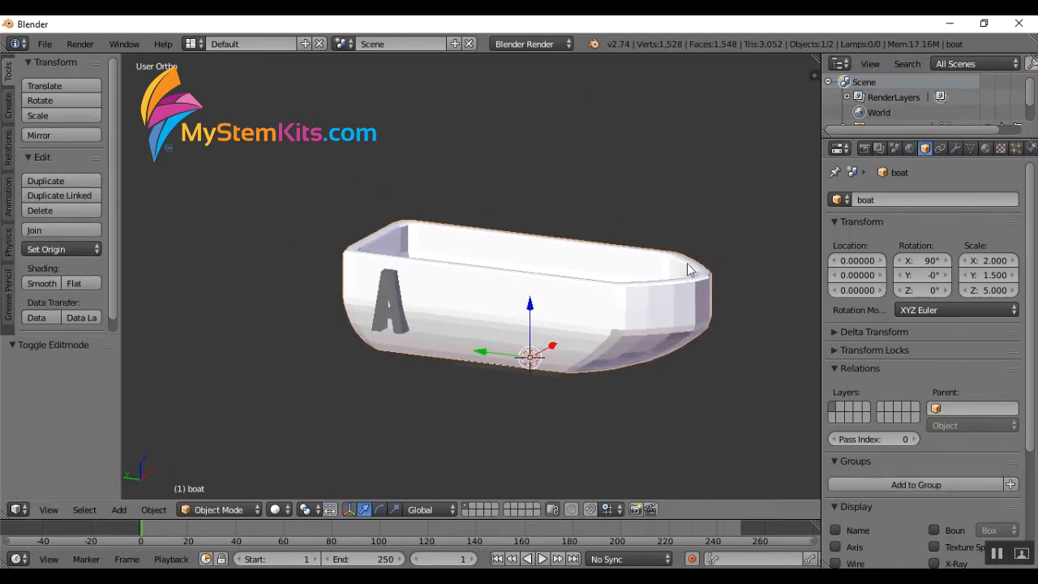
Give the boat a Boolean modifier set to Union targeting the alphabetBebas letter object.
click(954, 148)
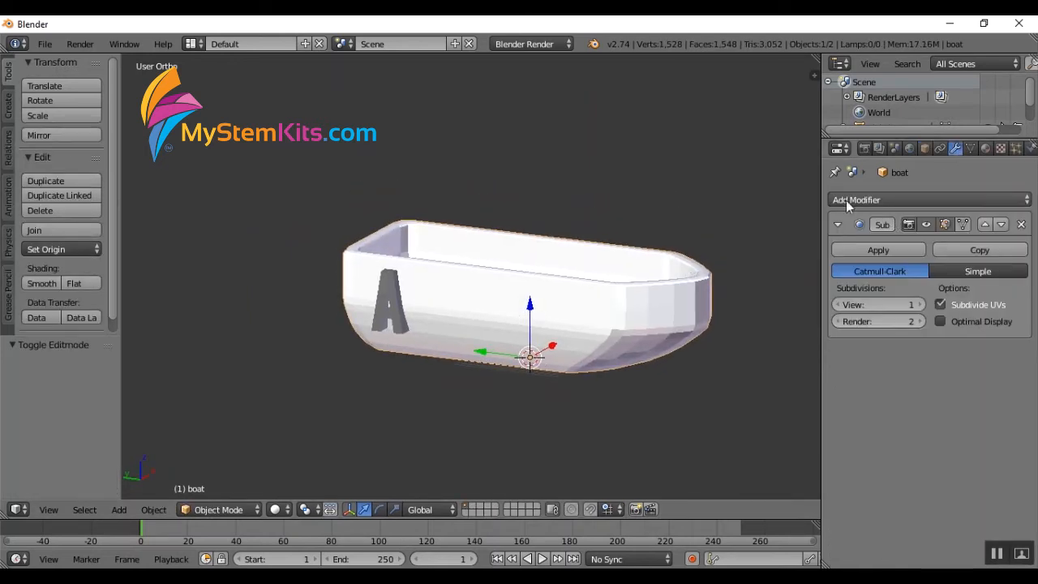
click(930, 200)
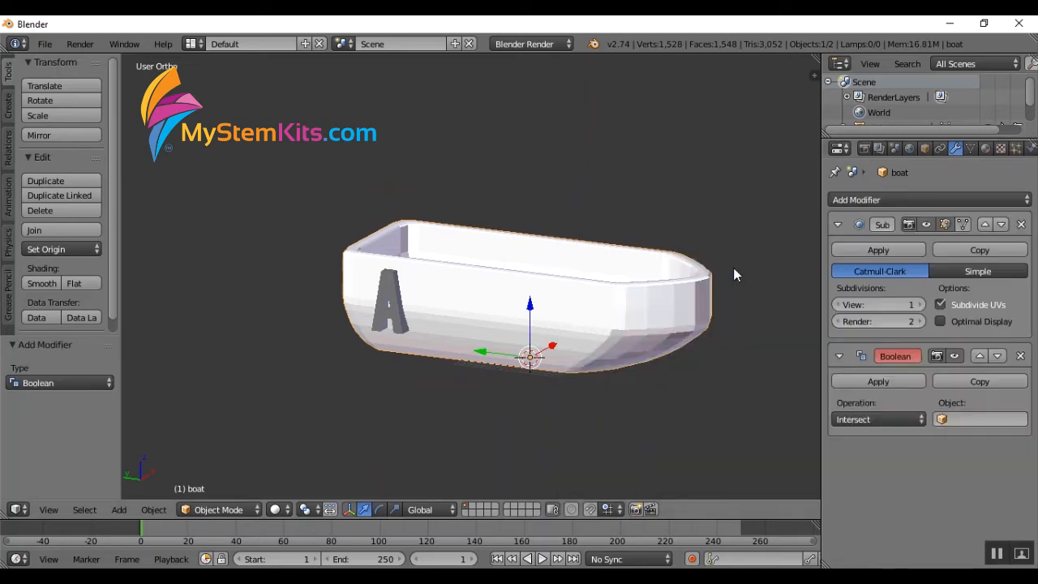
click(877, 419)
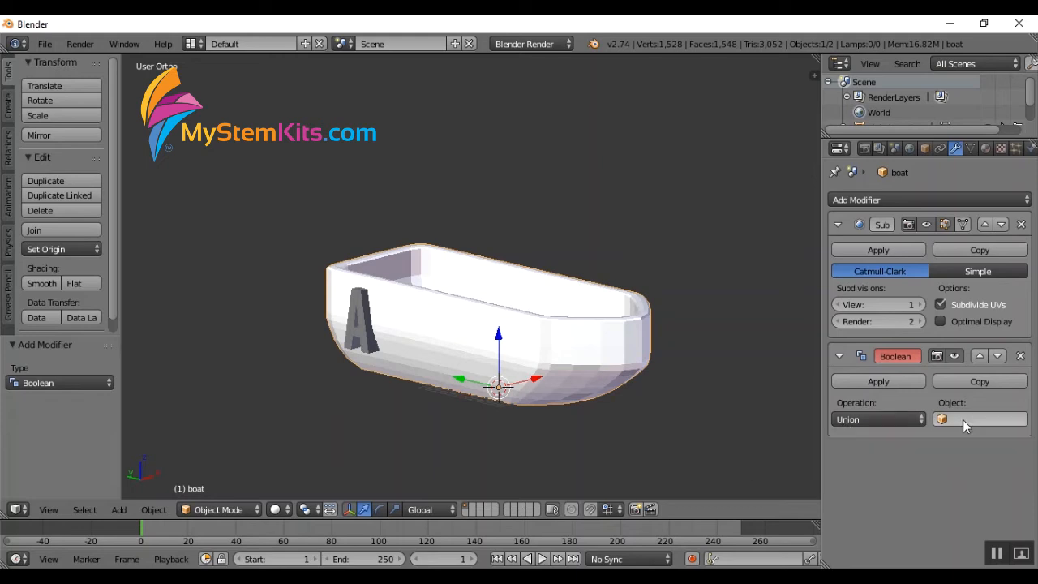
click(981, 419)
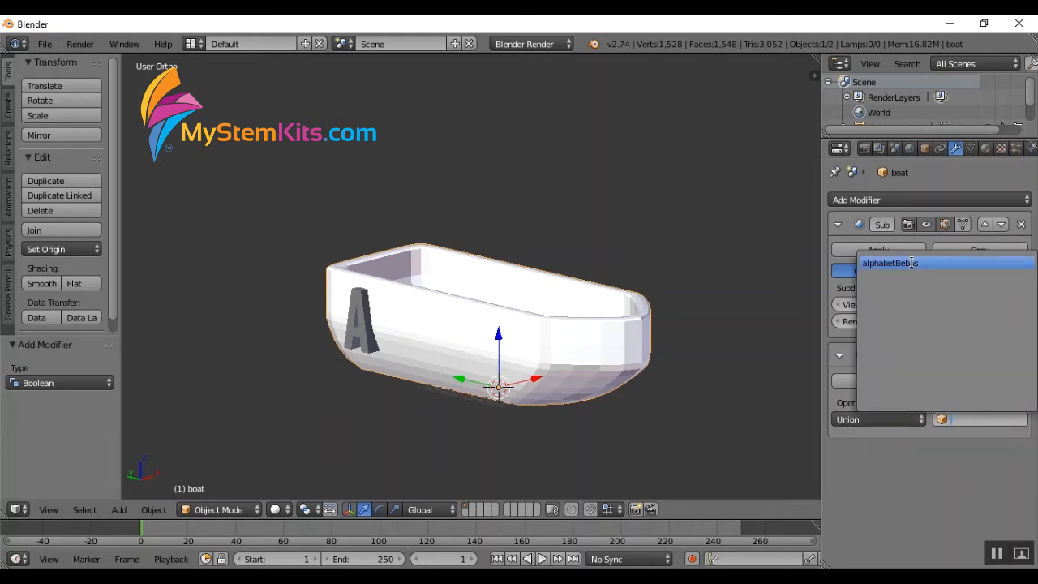
click(907, 263)
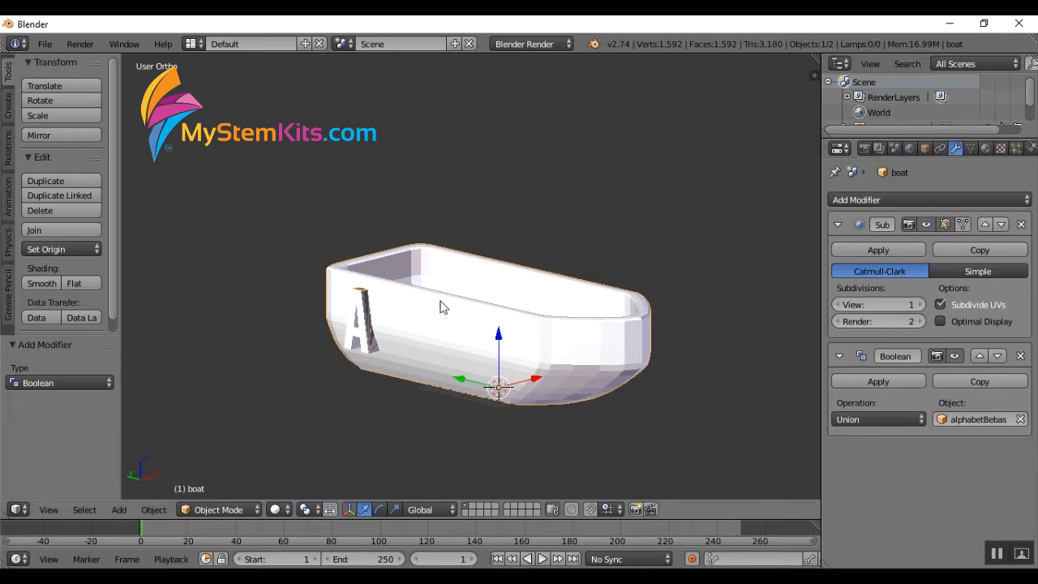
mouse_move(373, 334)
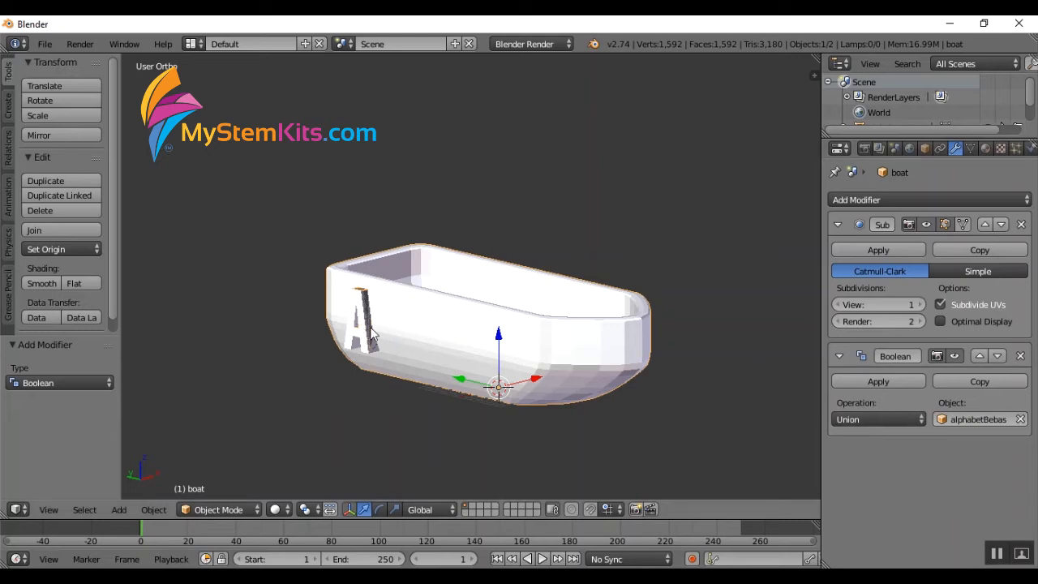
mouse_move(529, 328)
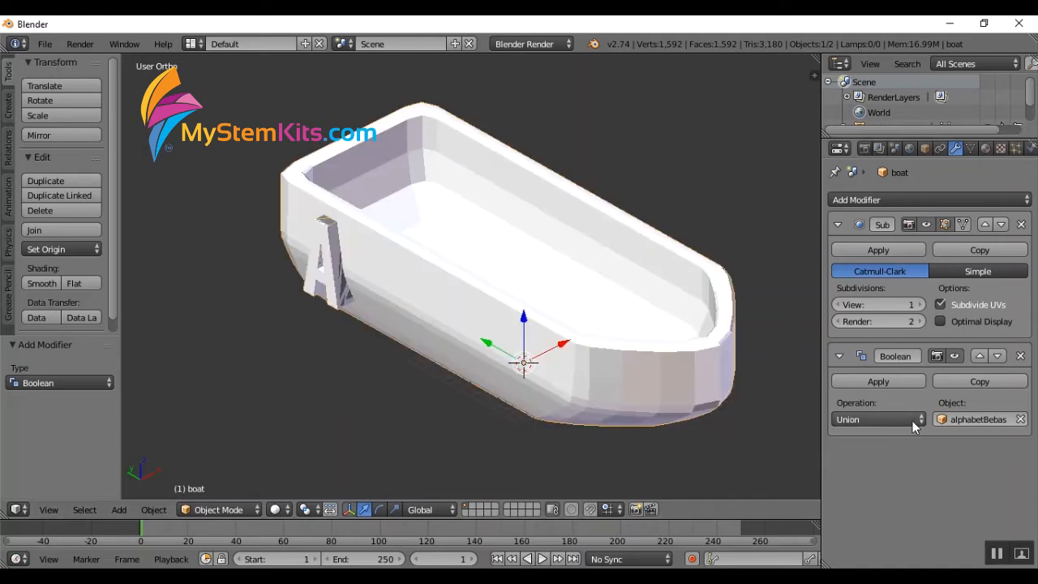
click(880, 419)
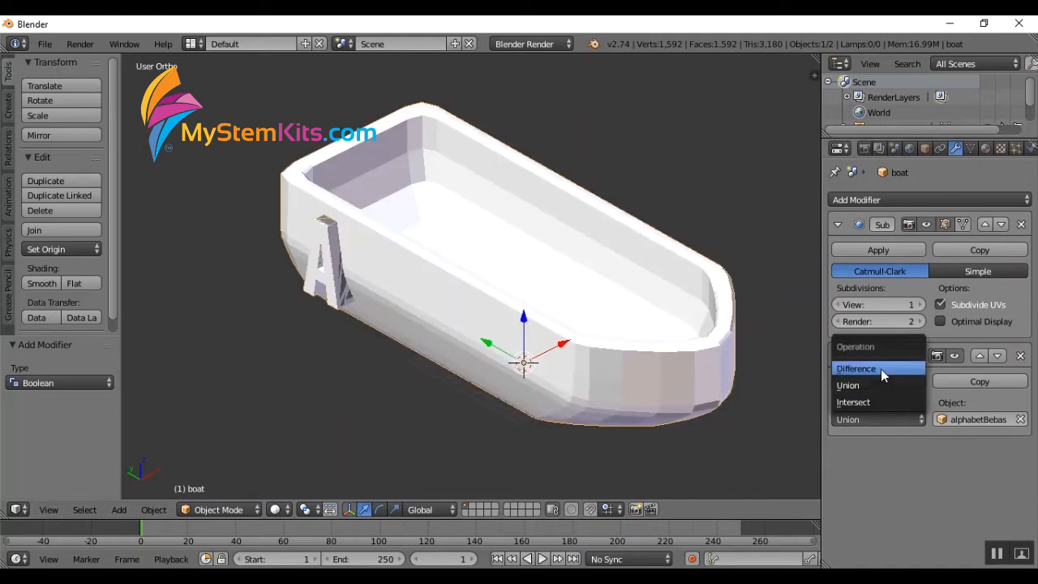
click(856, 368)
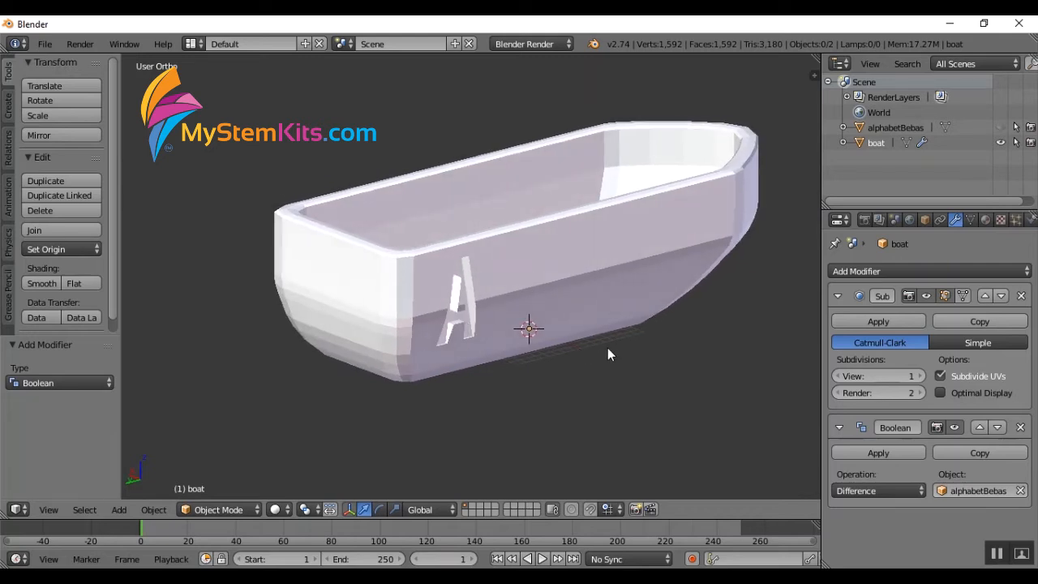
click(876, 490)
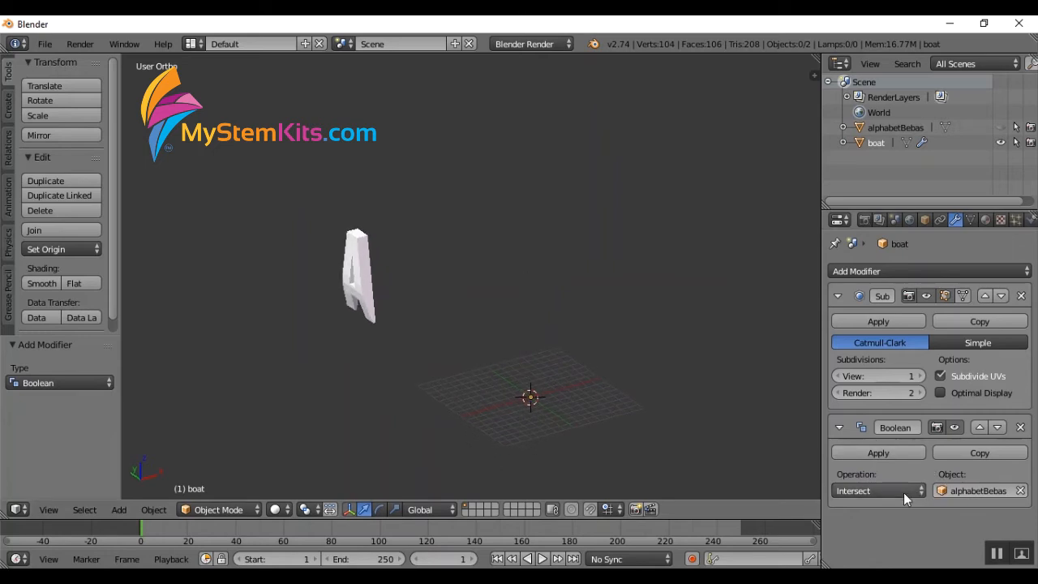
click(879, 490)
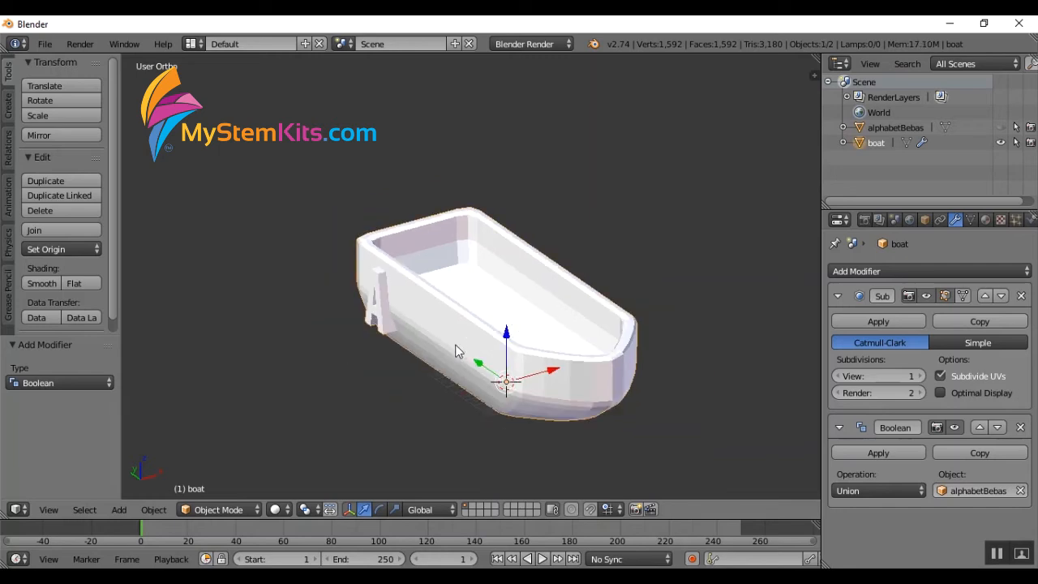
Orbit the view around the boat to see its rim.
drag(454, 349, 538, 272)
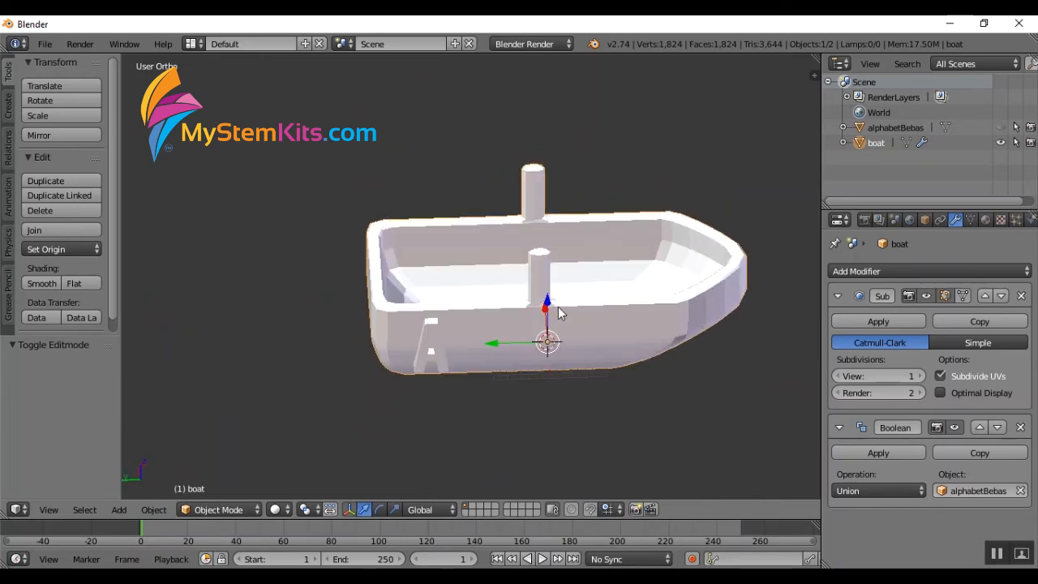
In Edit Mode, rotate each peg's top vertices by -30° and shift them along X to curve the pegs.
key(Tab)
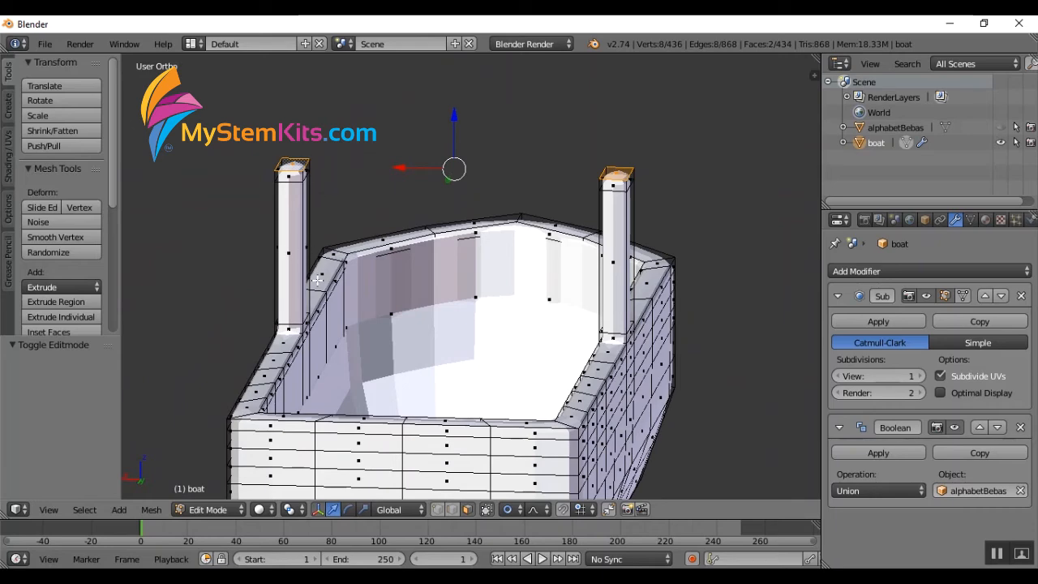
drag(454, 324, 390, 243)
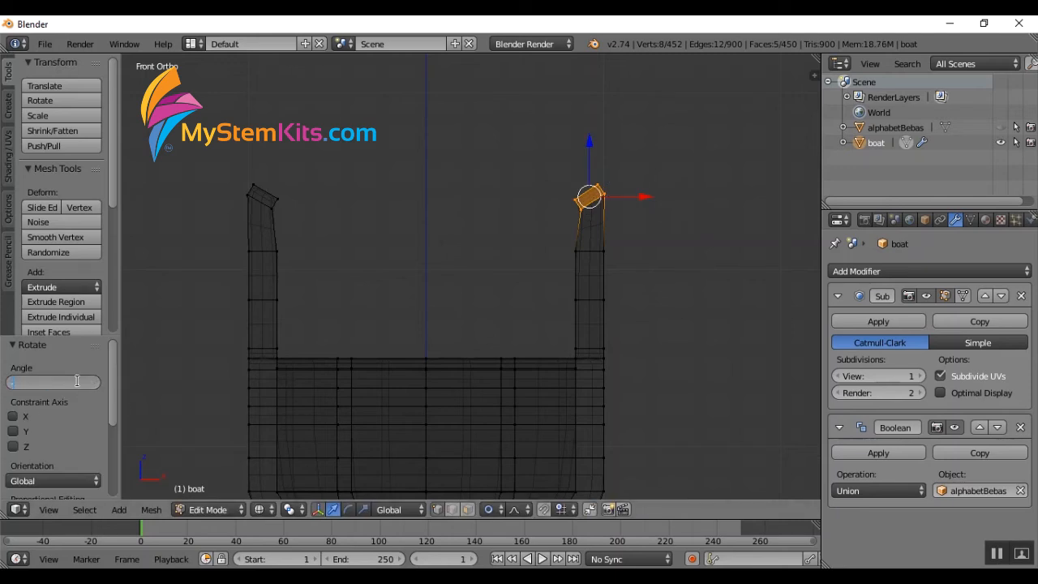
text(-30°)
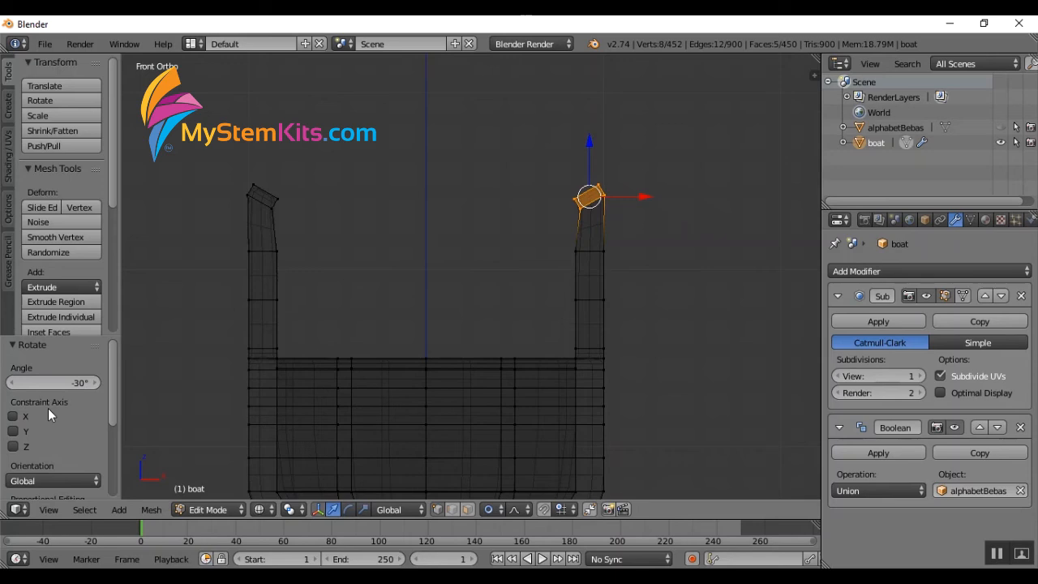
mouse_move(651, 198)
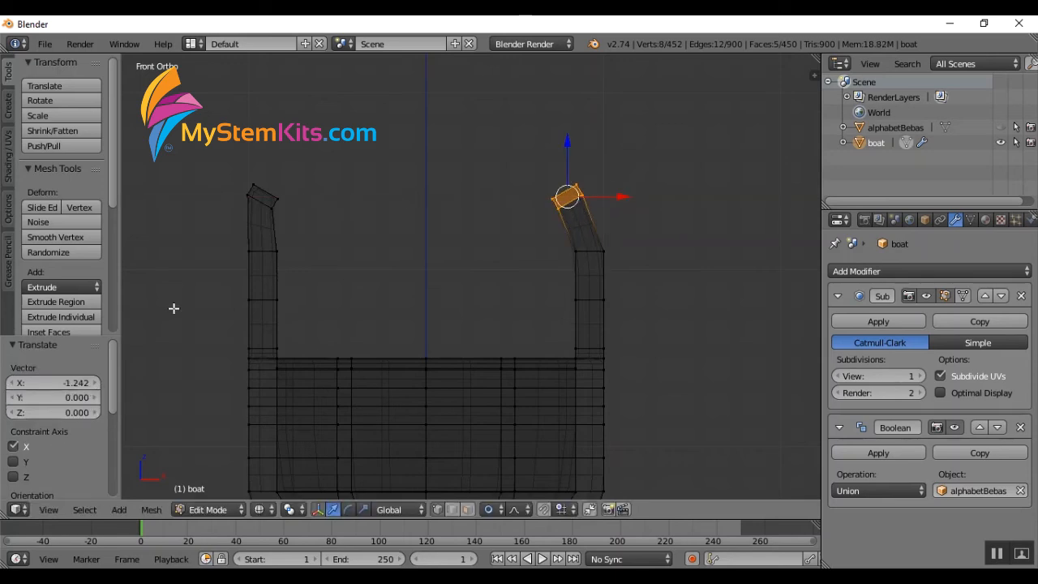
click(52, 383)
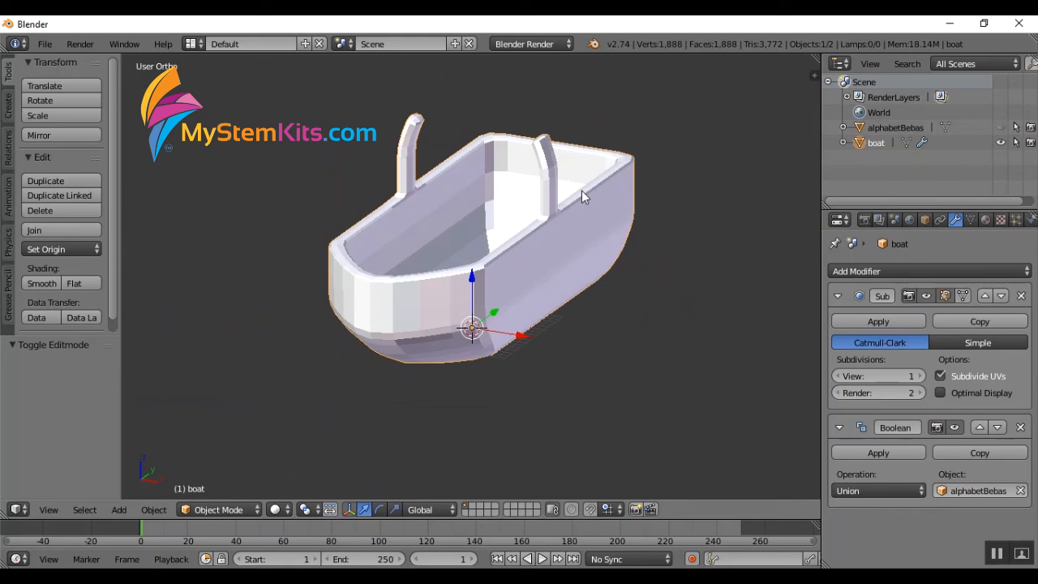
Inspect the curved pegs, then apply the Subdivision Surface and Boolean modifiers to the mesh.
drag(585, 194, 565, 307)
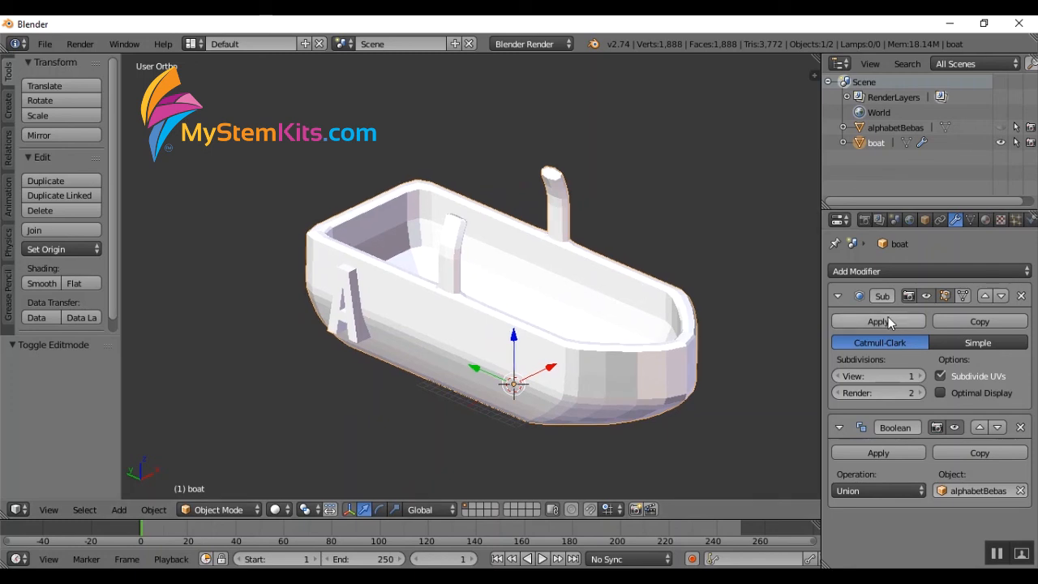
click(46, 44)
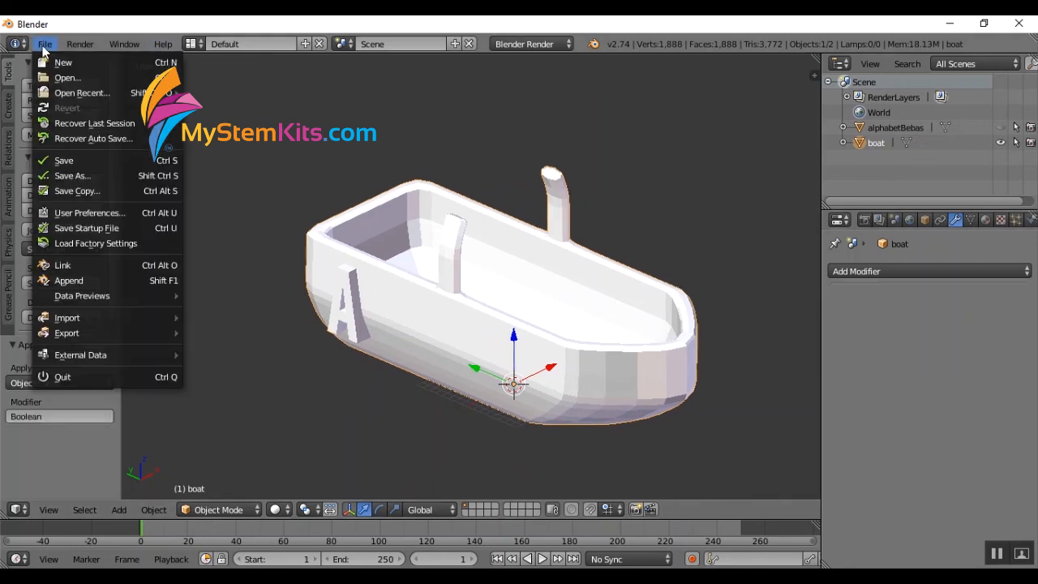
mouse_move(66, 333)
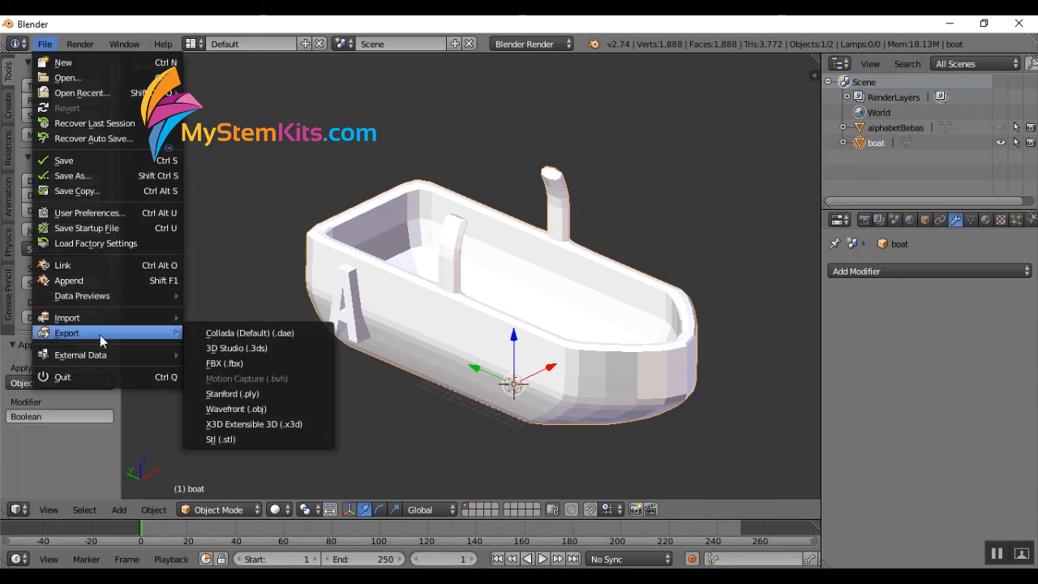
mouse_move(237, 409)
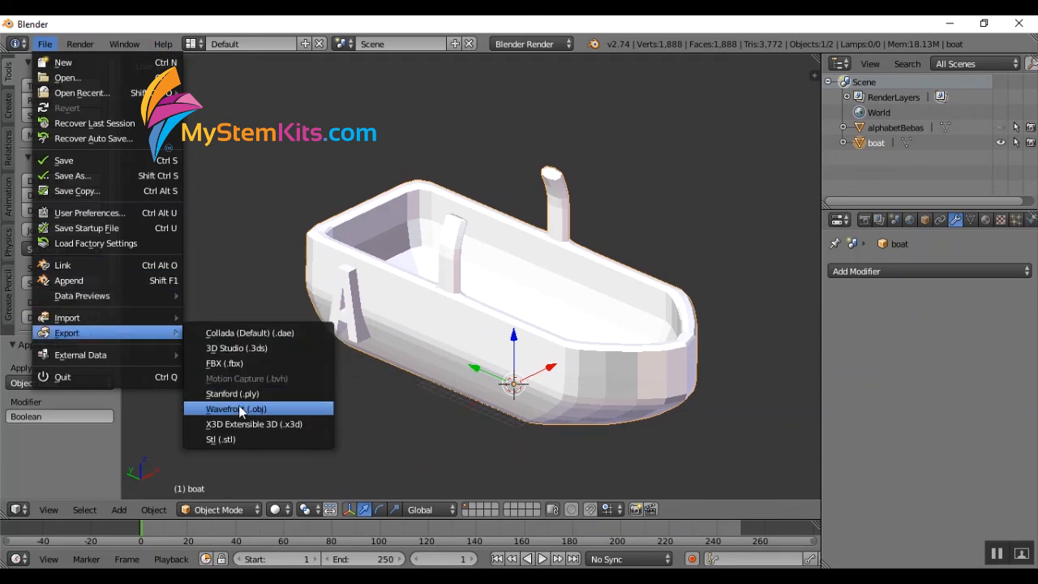
Start an STL export of the boat and browse to drive E in the file browser.
click(220, 438)
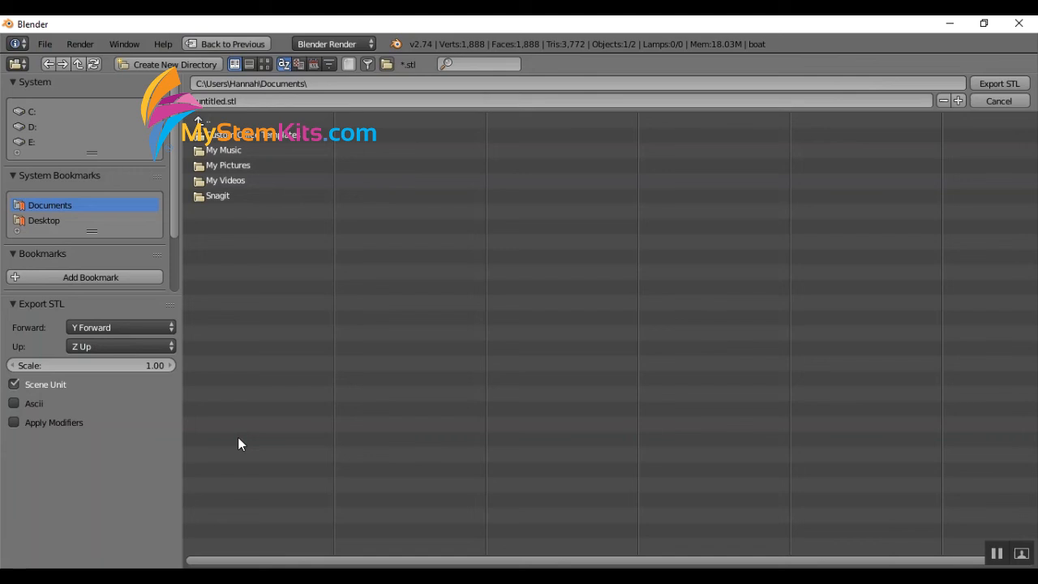
click(31, 143)
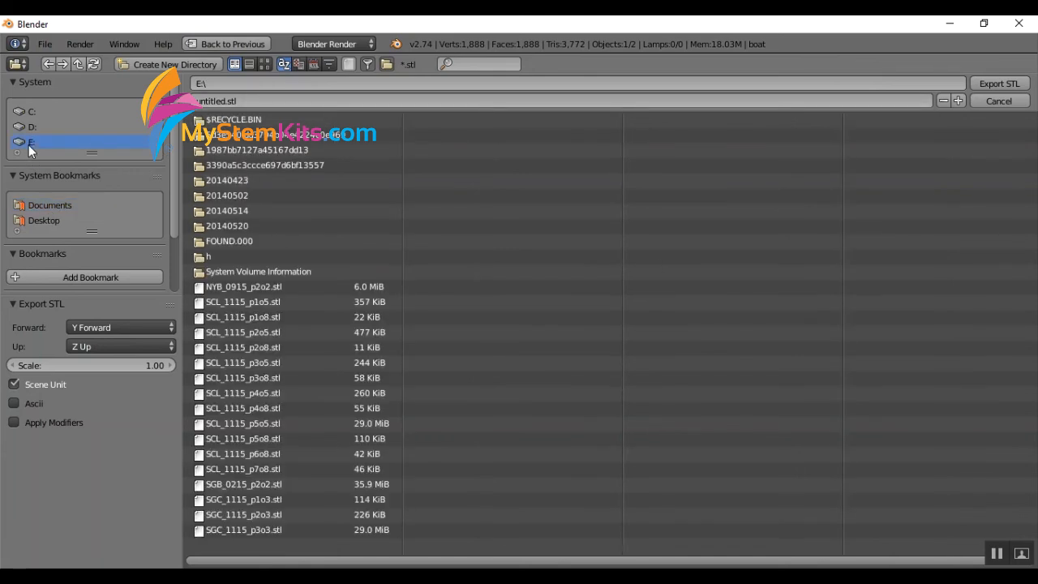